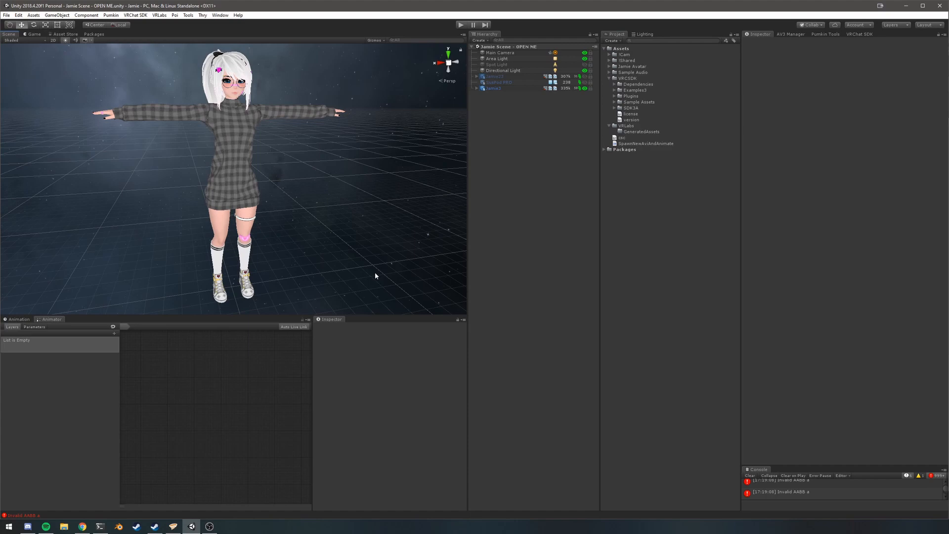
mouse_move(344, 316)
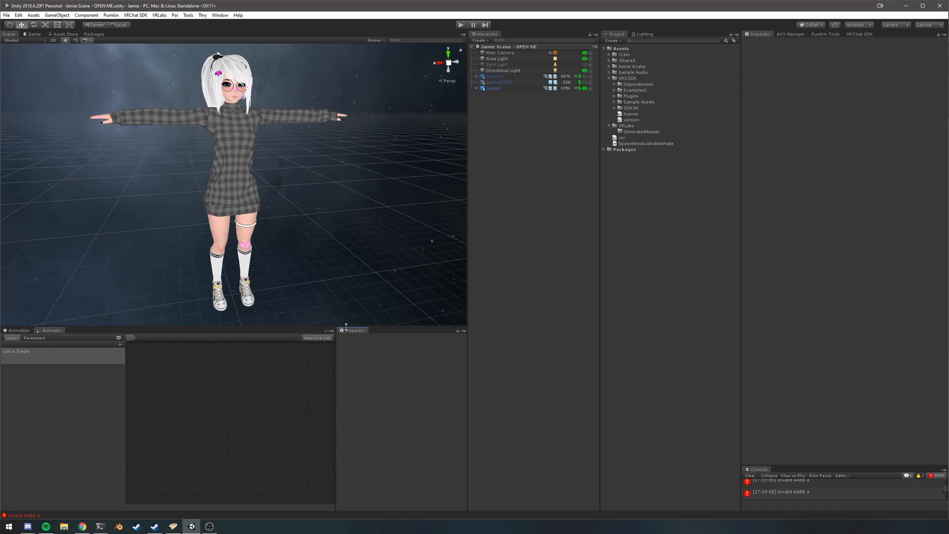
mouse_move(343, 340)
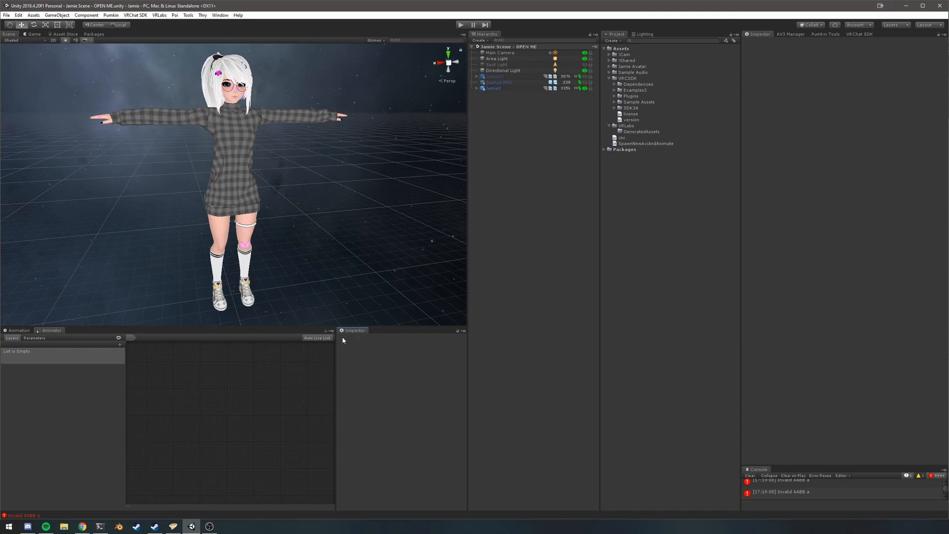
mouse_move(336, 341)
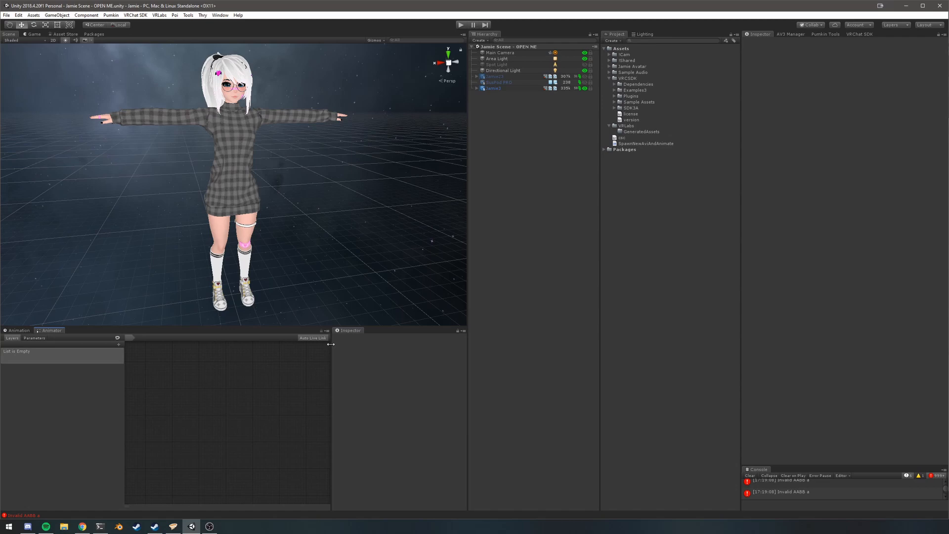
mouse_move(354, 325)
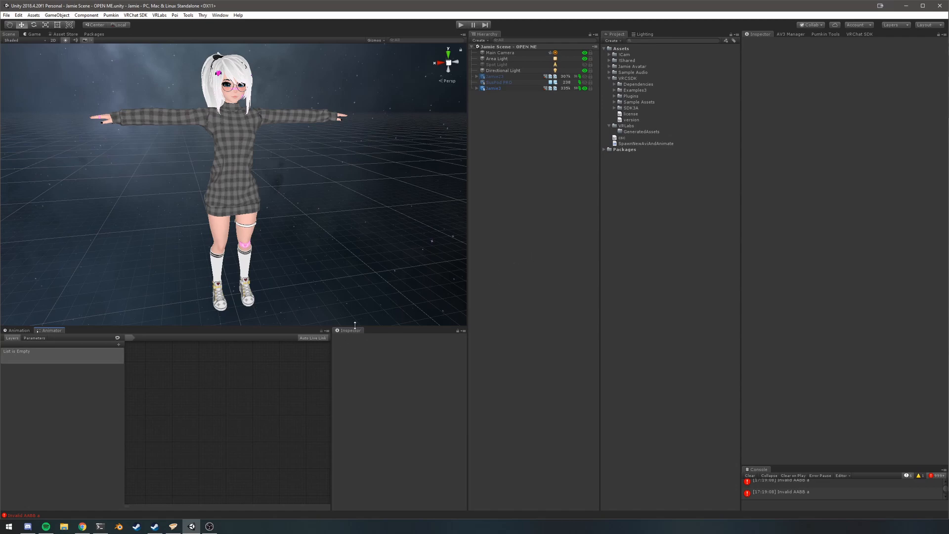
mouse_move(393, 182)
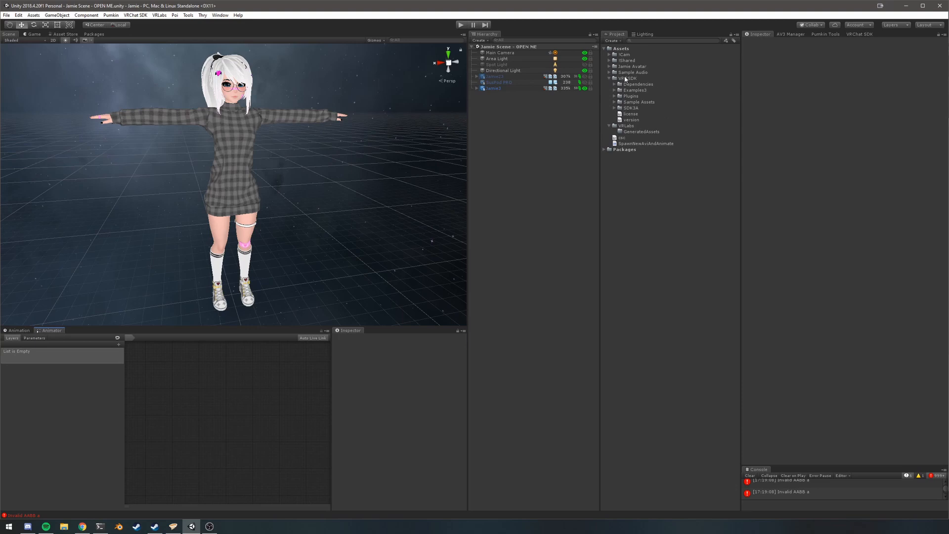
- Duplicate the example vrc_AvatarV3HandsLayer controller from VRCSDK Examples3 into Assets
left_click(608, 90)
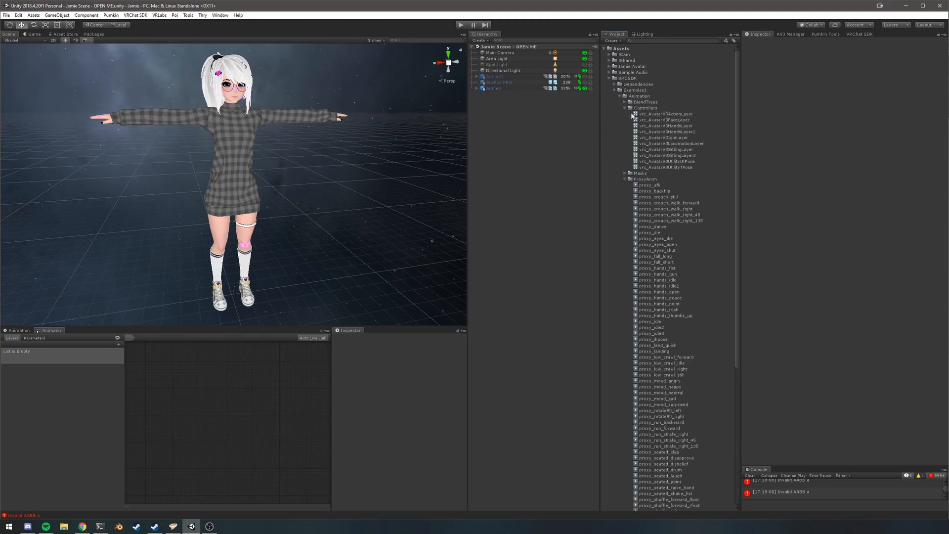
left_click(665, 125)
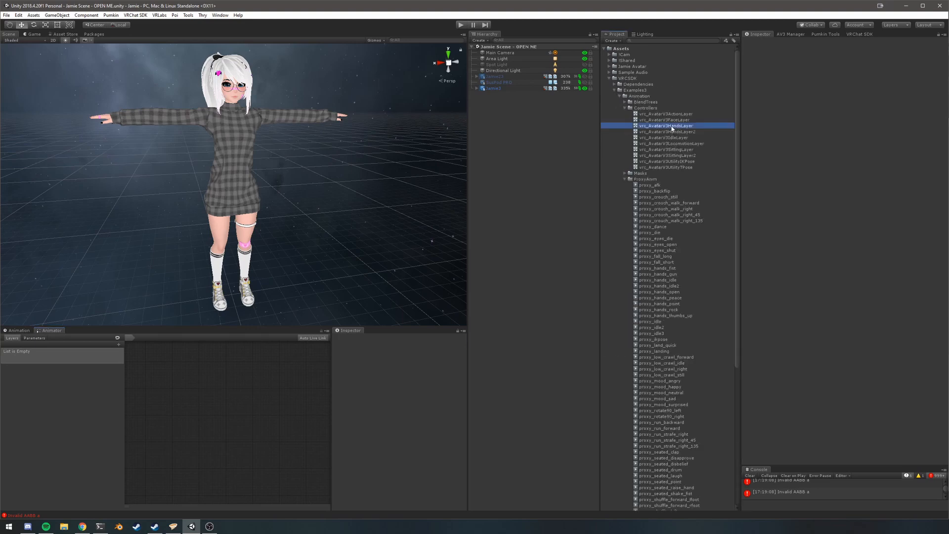
left_click(665, 131)
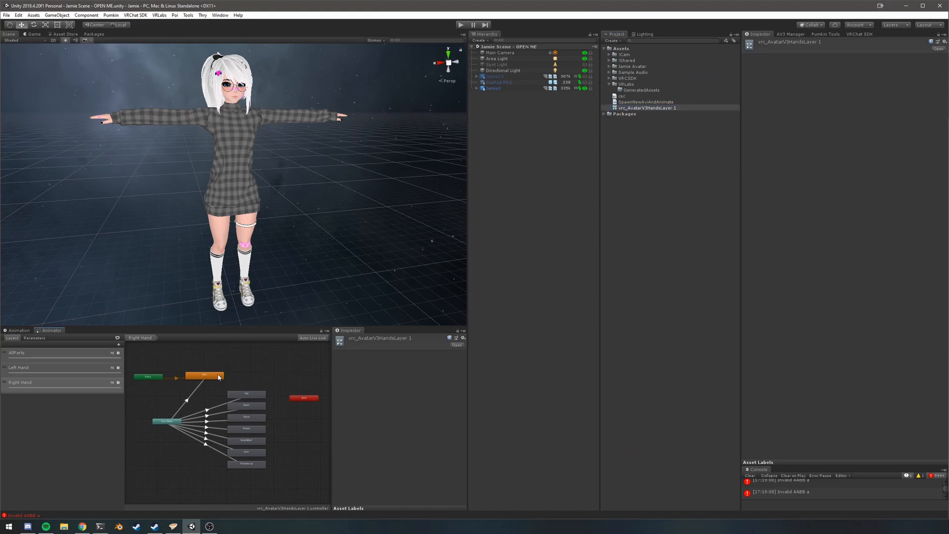
- Review the copy's Idle, Peace, Thumbs up, Open and Gun states and the Left Hand layer settings
left_click(204, 369)
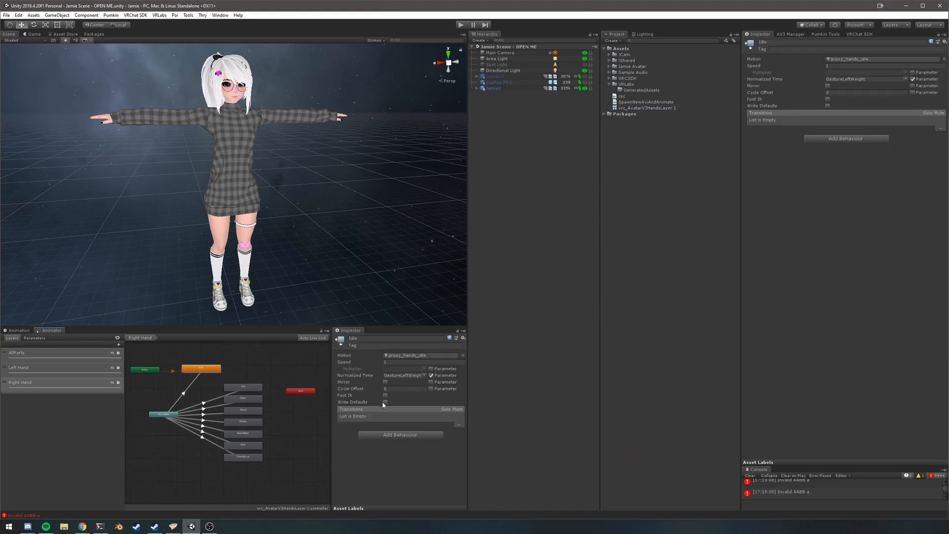
left_click(243, 421)
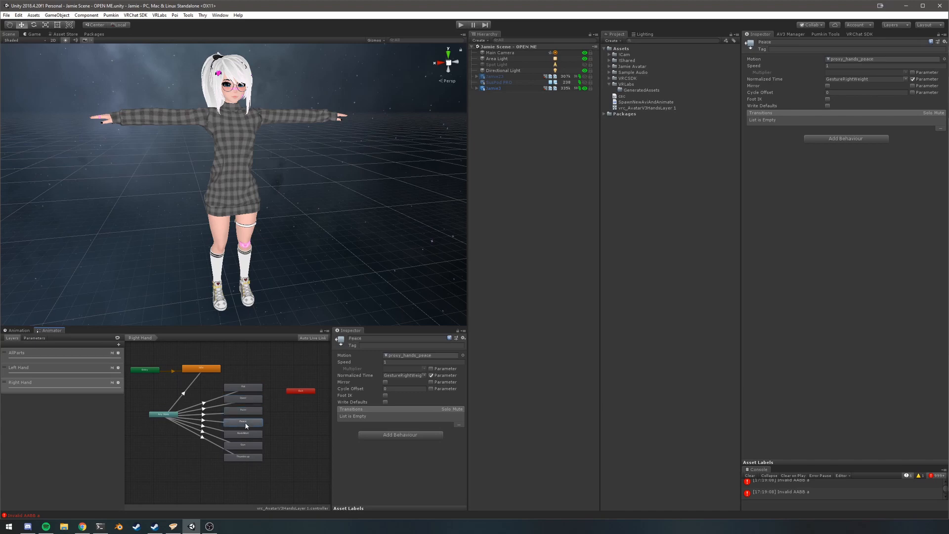
left_click(243, 457)
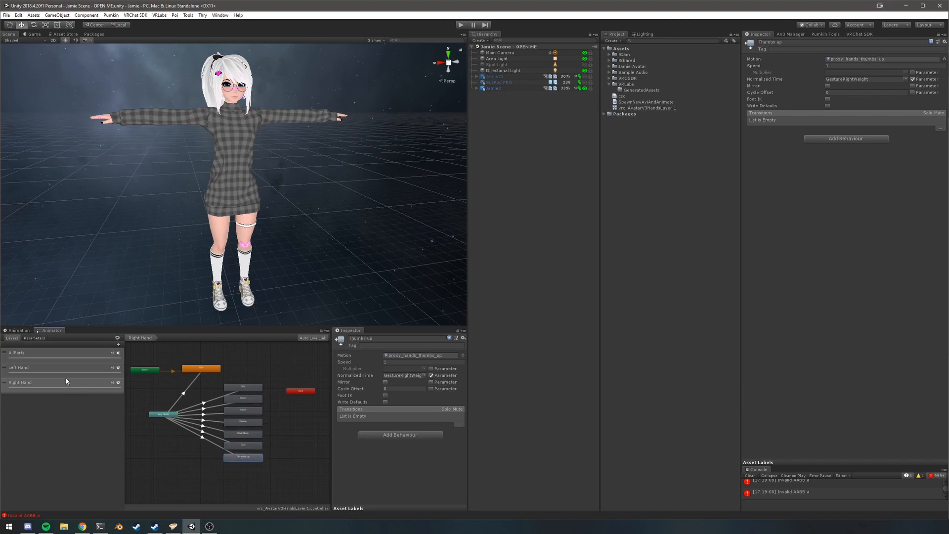
left_click(18, 368)
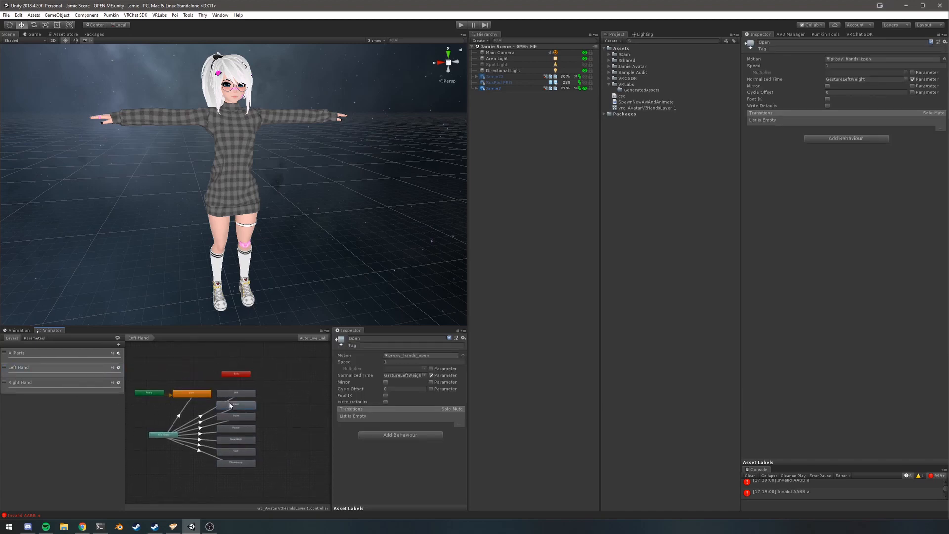
left_click(236, 451)
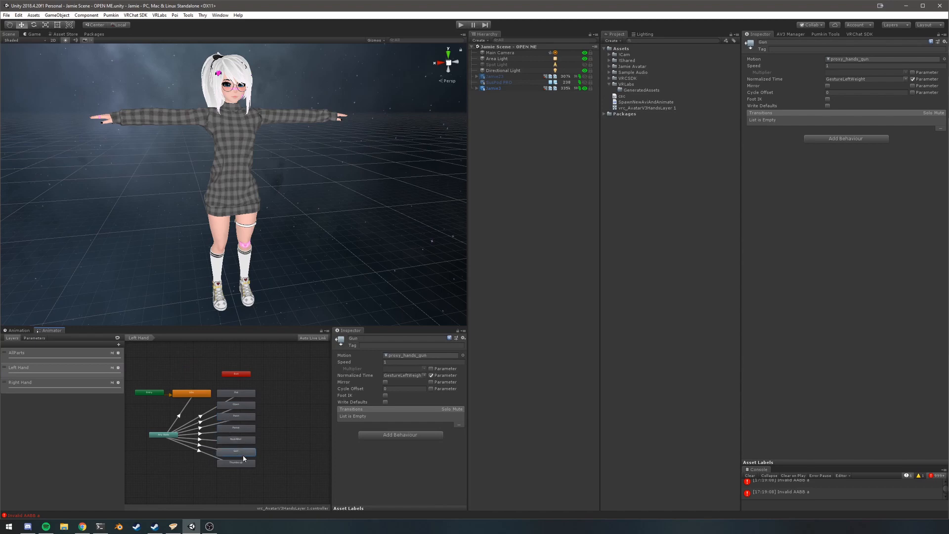
left_click(236, 462)
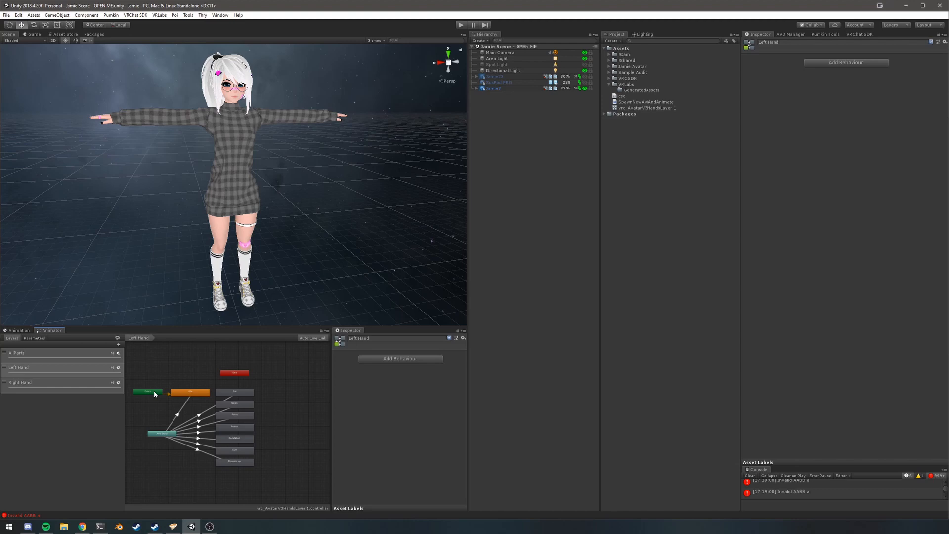
mouse_move(183, 394)
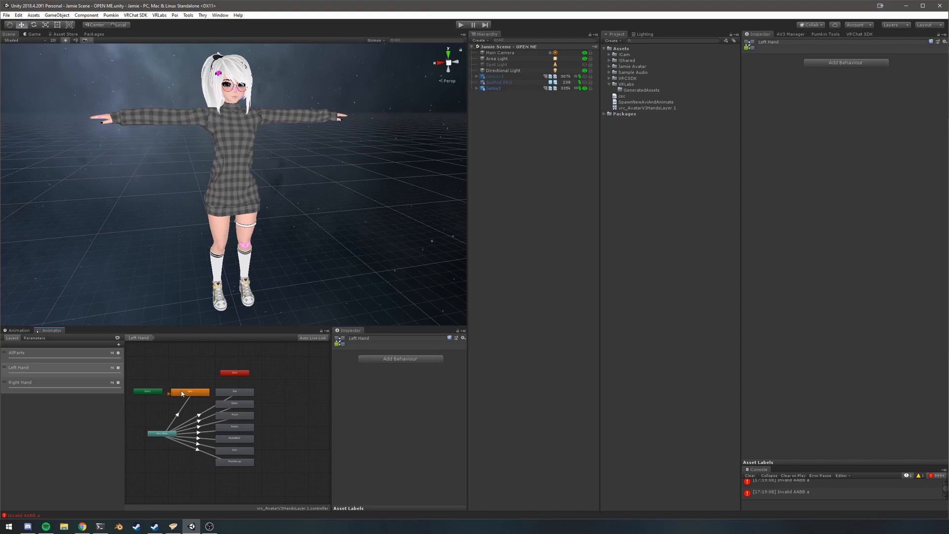
- Move Idle below Entry in the Left Hand graph, check Entry and Fist, and expand the Jamie Avatar folders
left_click(188, 393)
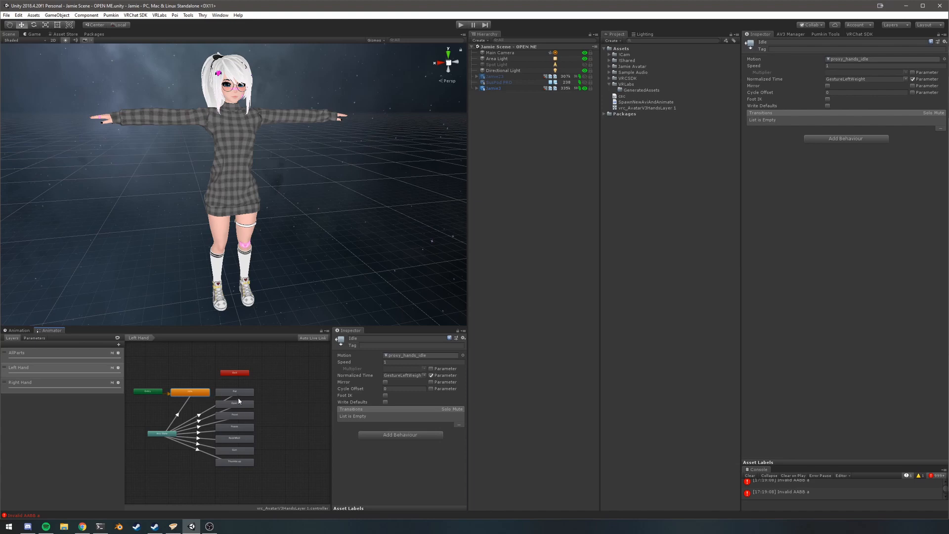
mouse_move(239, 399)
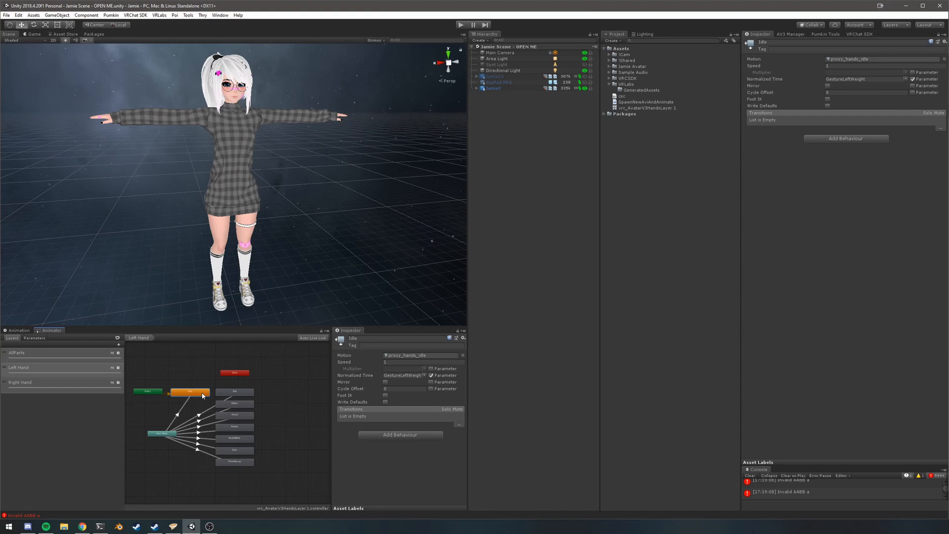
left_click(177, 385)
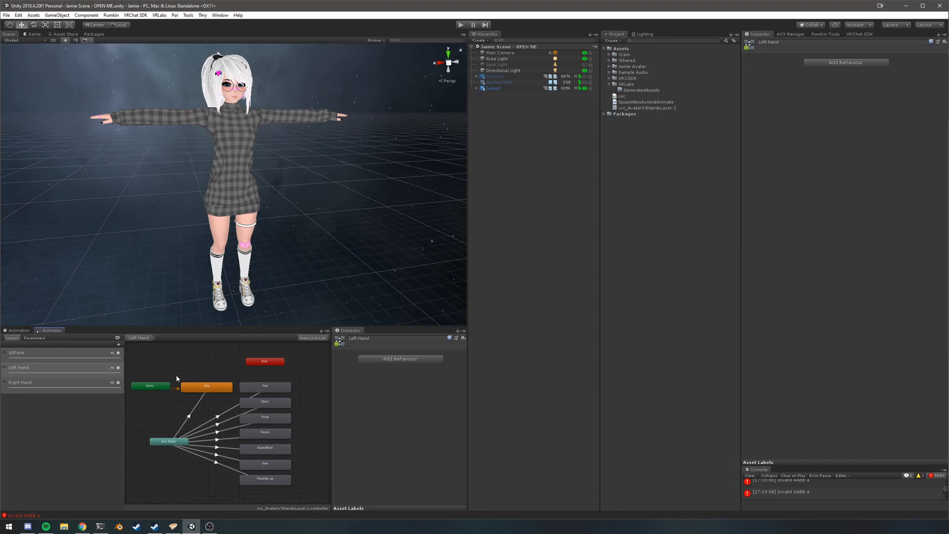
mouse_move(195, 389)
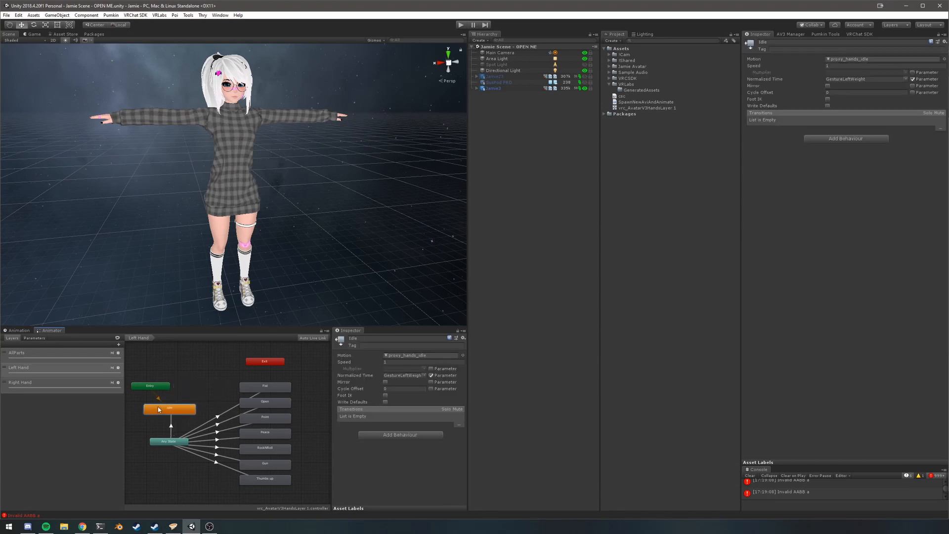
left_click(150, 386)
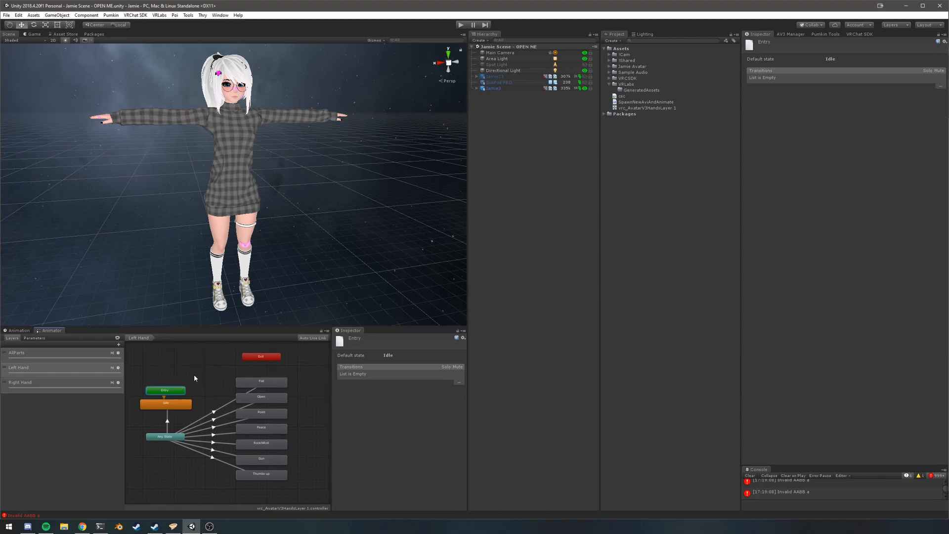
mouse_move(212, 374)
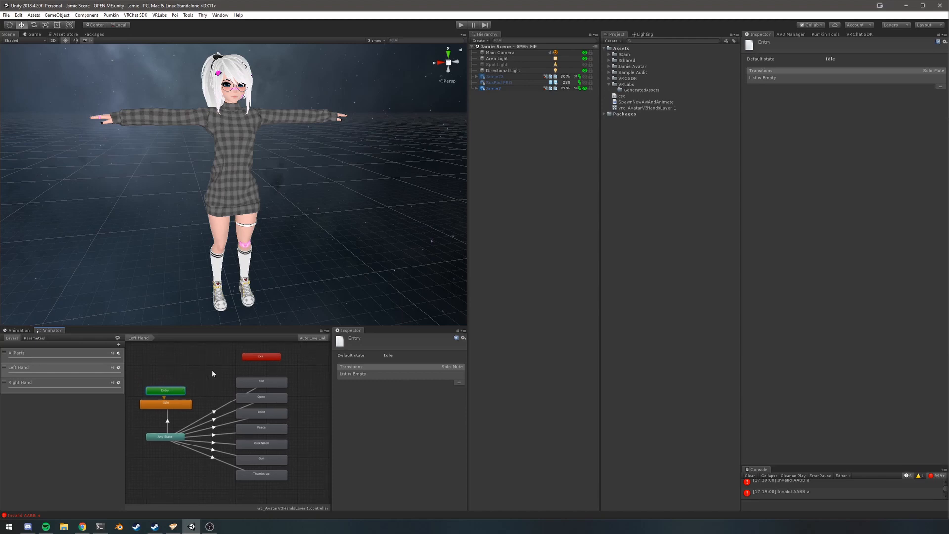
left_click(261, 380)
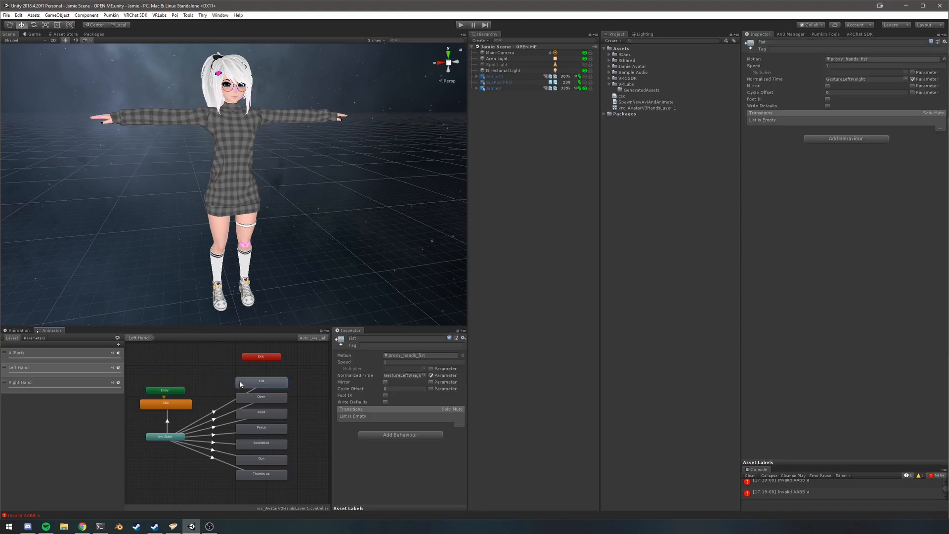
mouse_move(100, 385)
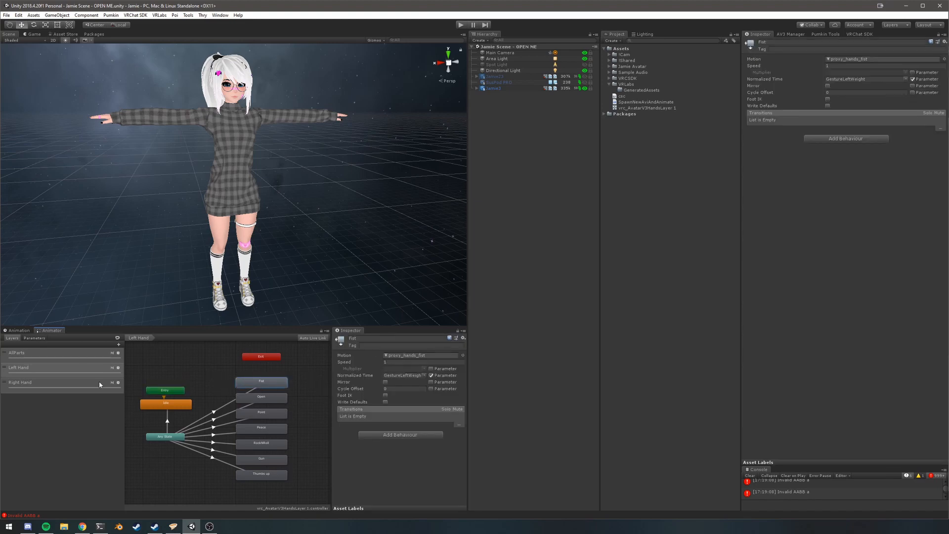
left_click(610, 67)
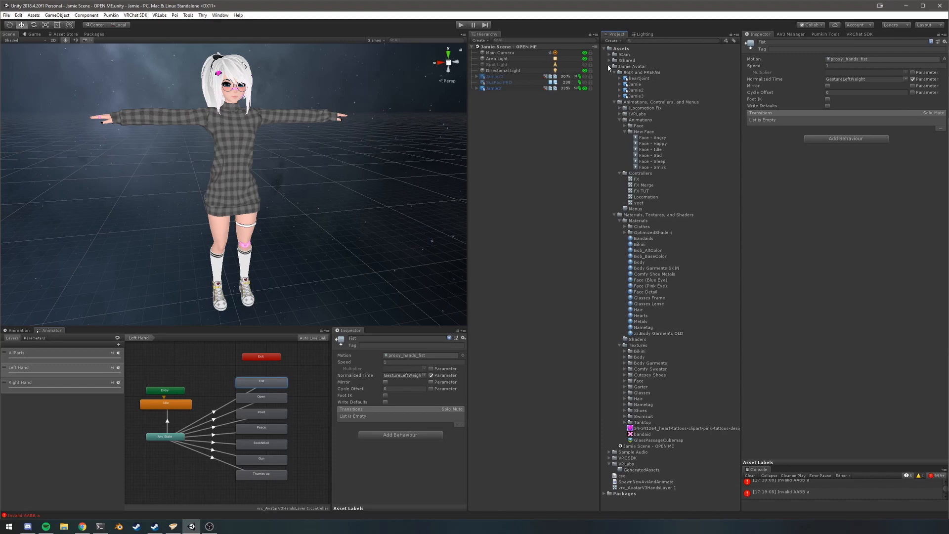
- Check the Fist and Open states' motion clips, view the Face - Sleep clip, and return to the state graph
left_click(419, 355)
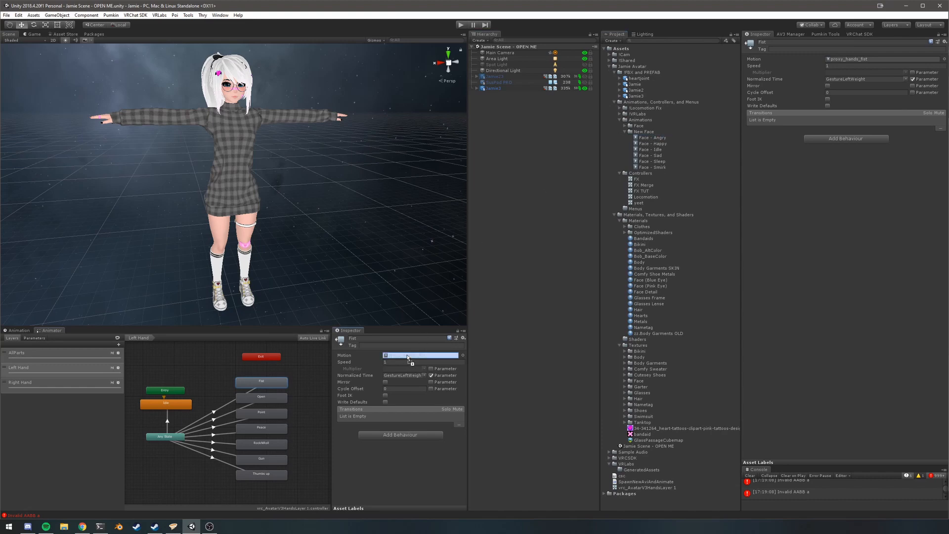
left_click(261, 397)
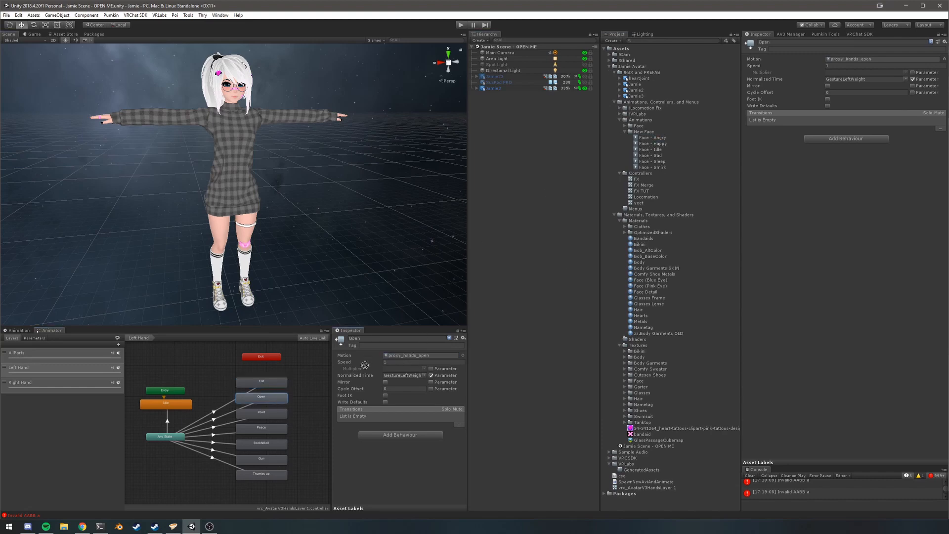
left_click(261, 412)
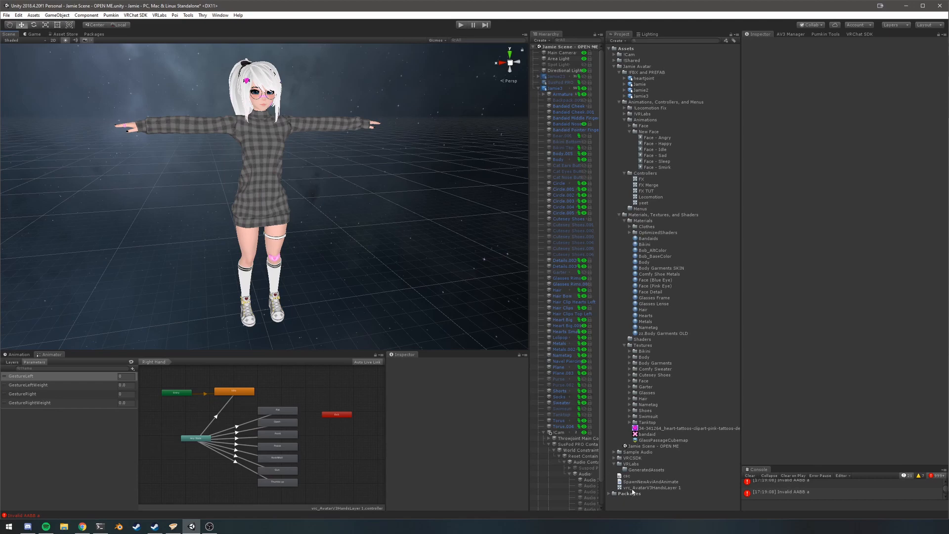
left_click(657, 161)
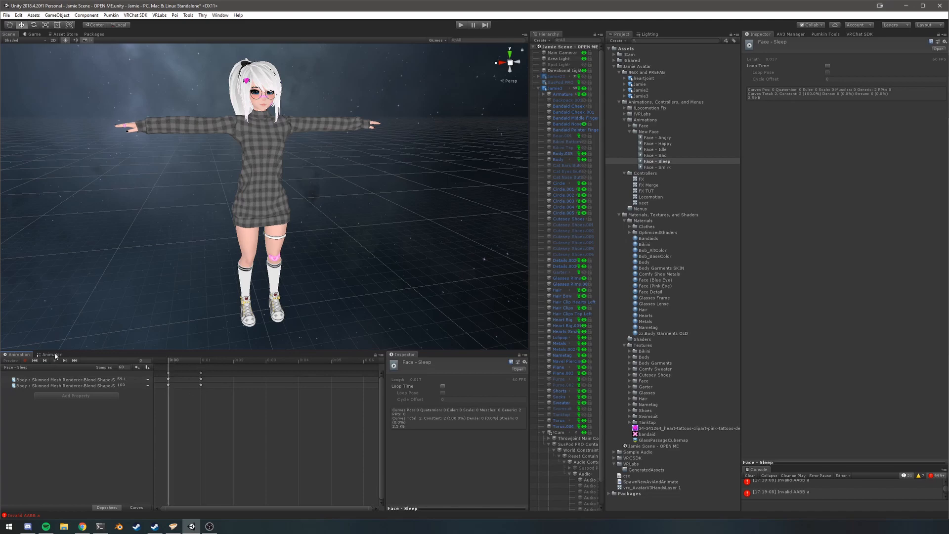
left_click(50, 354)
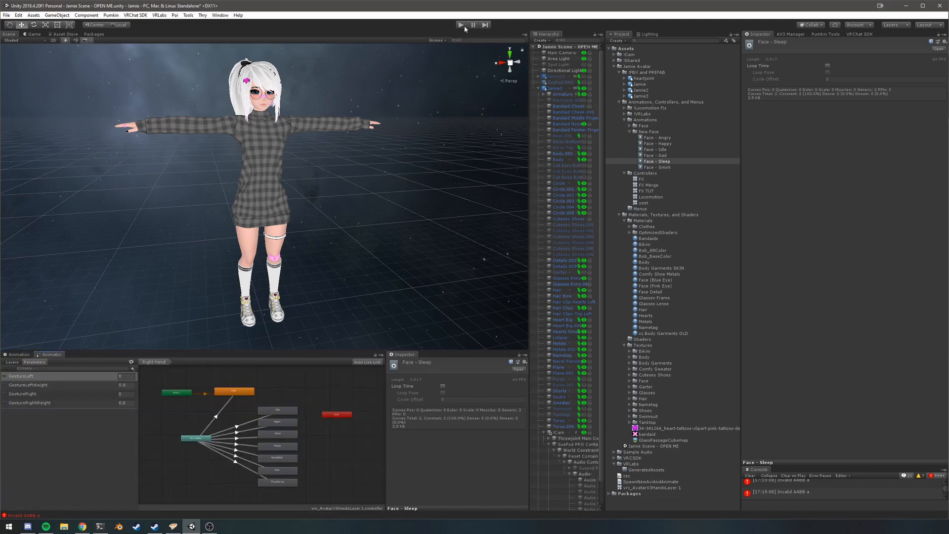
- Enter play mode and change the GestureLeft parameter so the avatar shows its sleep expression
left_click(461, 25)
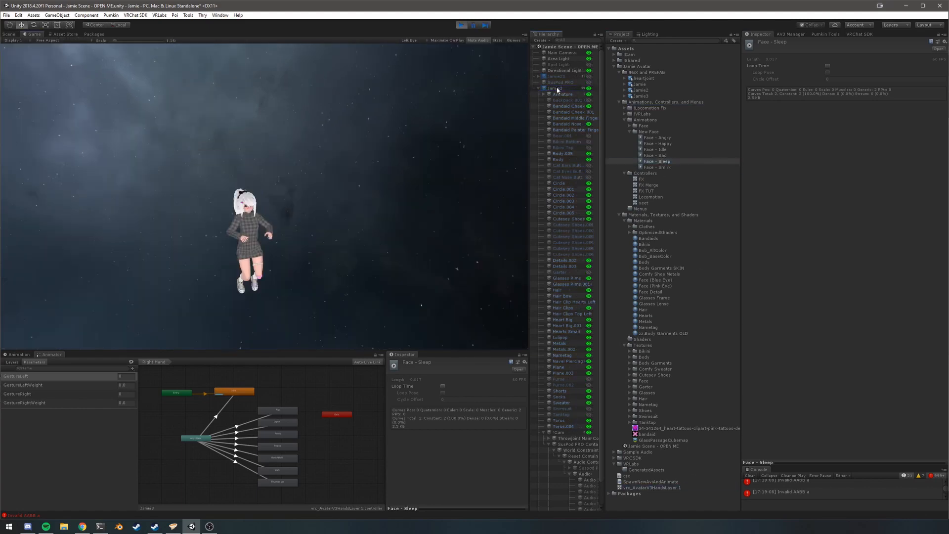
left_click(9, 34)
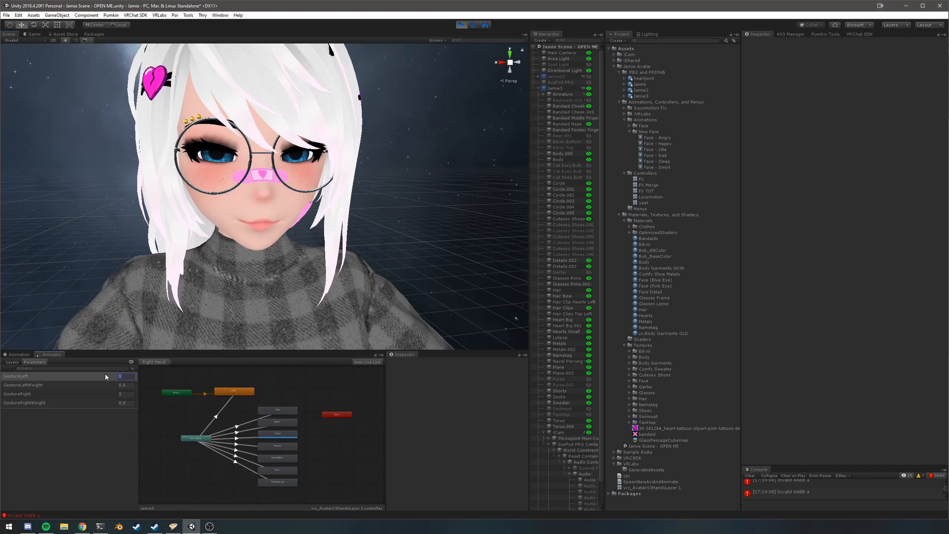
left_click(121, 376)
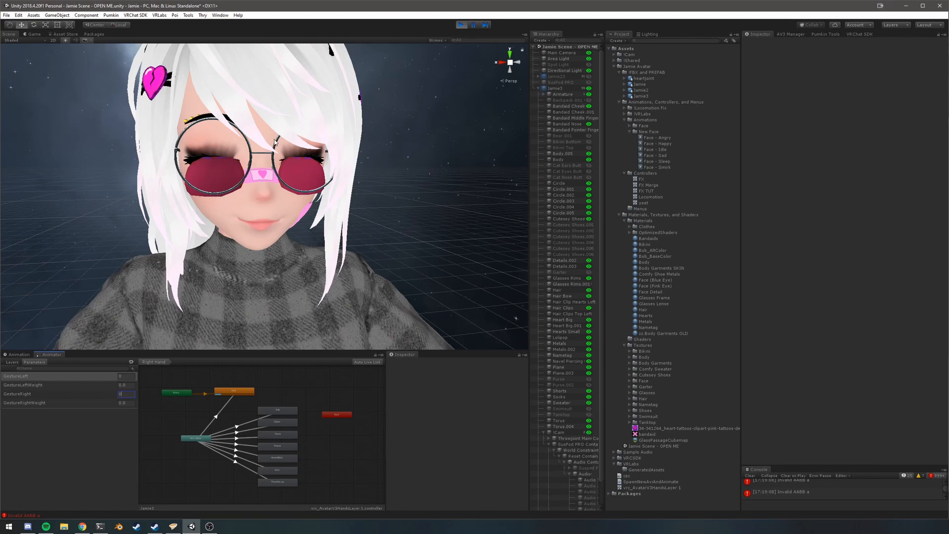
- Show the controller's layer list and look through the Right Hand and Left Hand layers
left_click(11, 361)
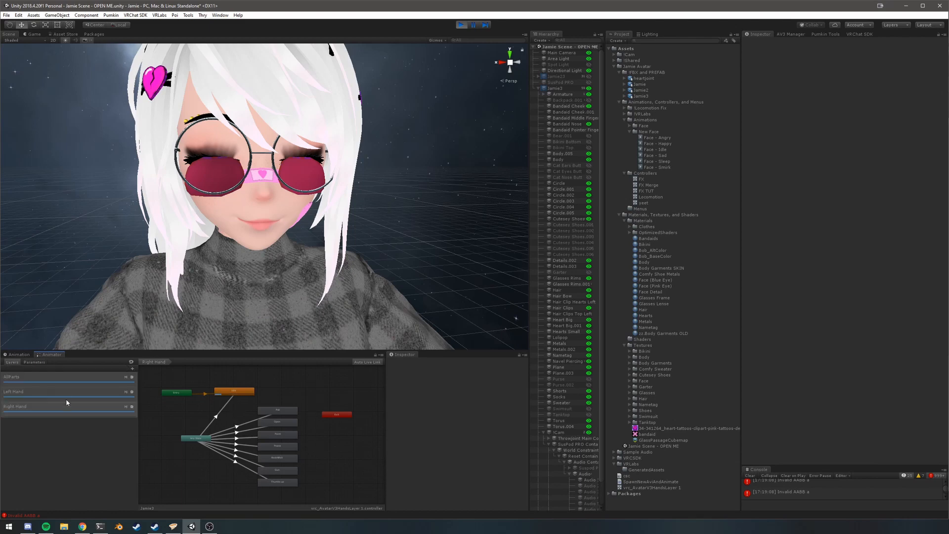
left_click(67, 407)
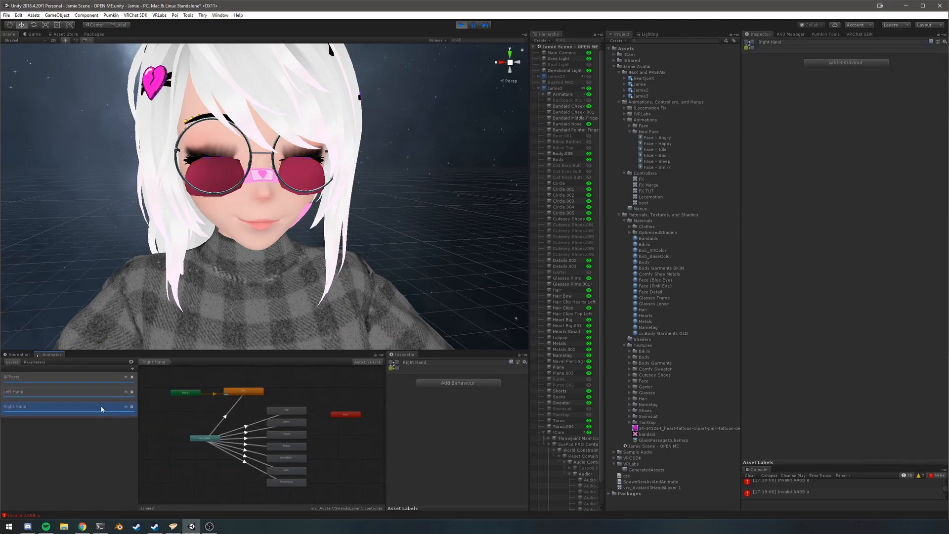
left_click(48, 392)
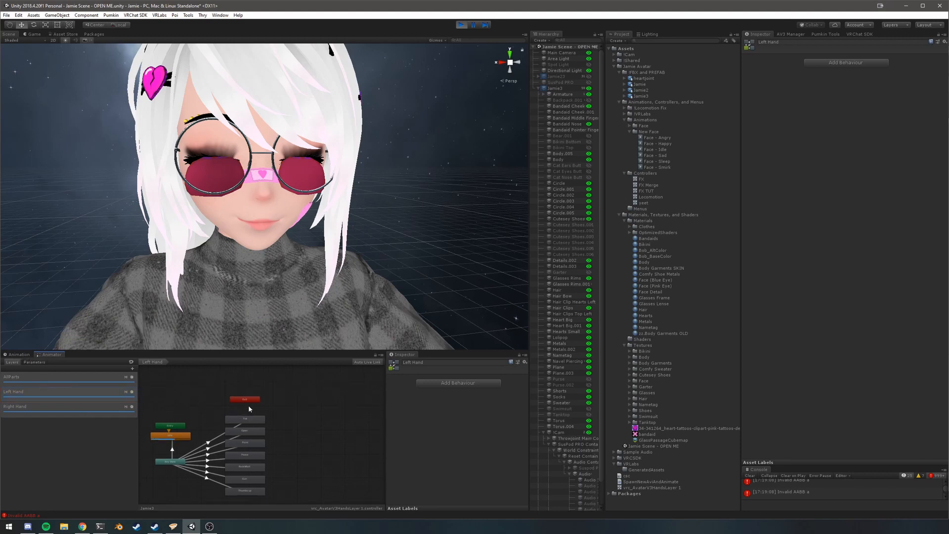
left_click(244, 398)
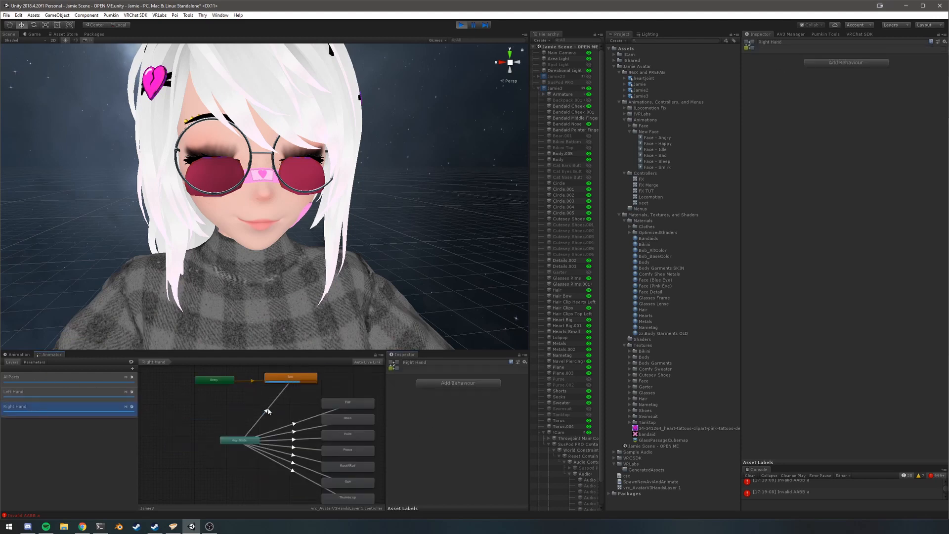
- Untick Write Defaults on the Right Hand layer's orange default state
left_click(291, 377)
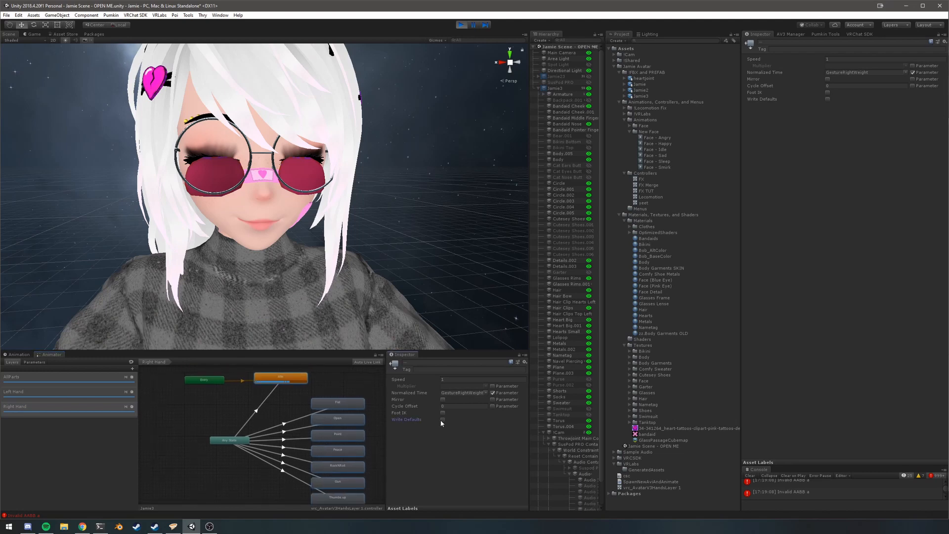
left_click(556, 88)
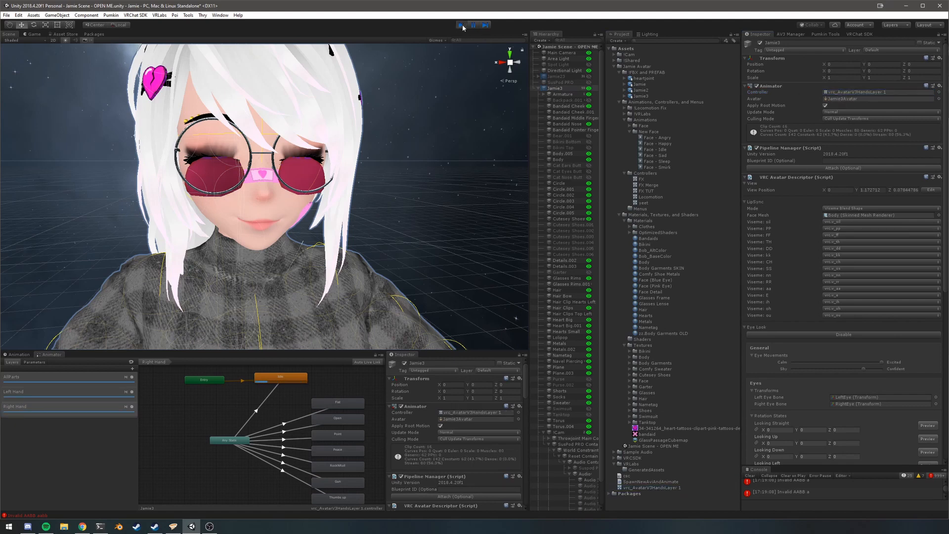
- Stop and restart play mode, then confirm the avatar's open-eyed default face in the scene
left_click(462, 25)
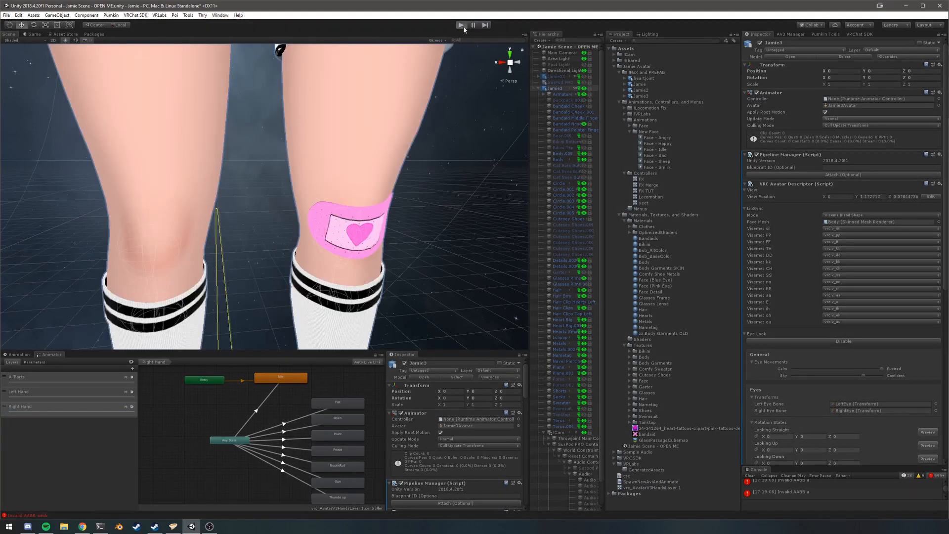
left_click(460, 25)
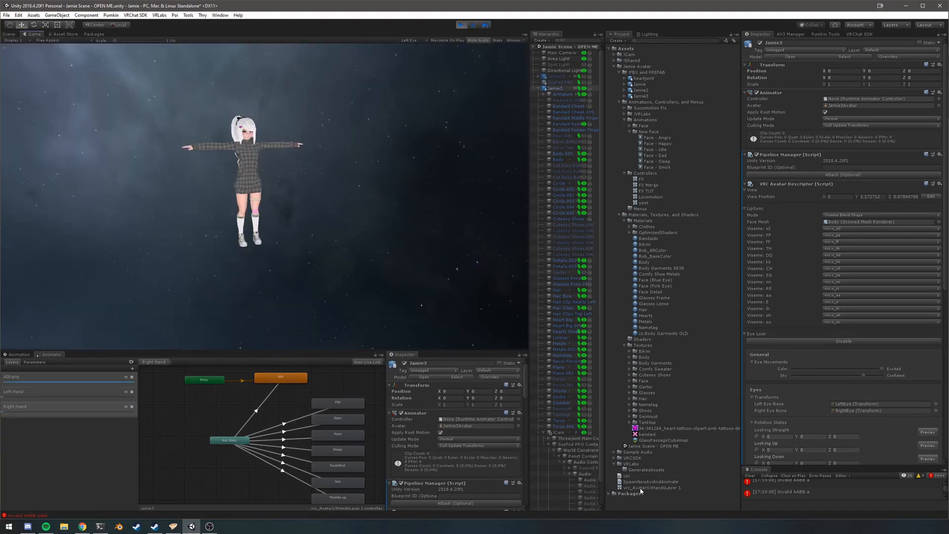
left_click(555, 88)
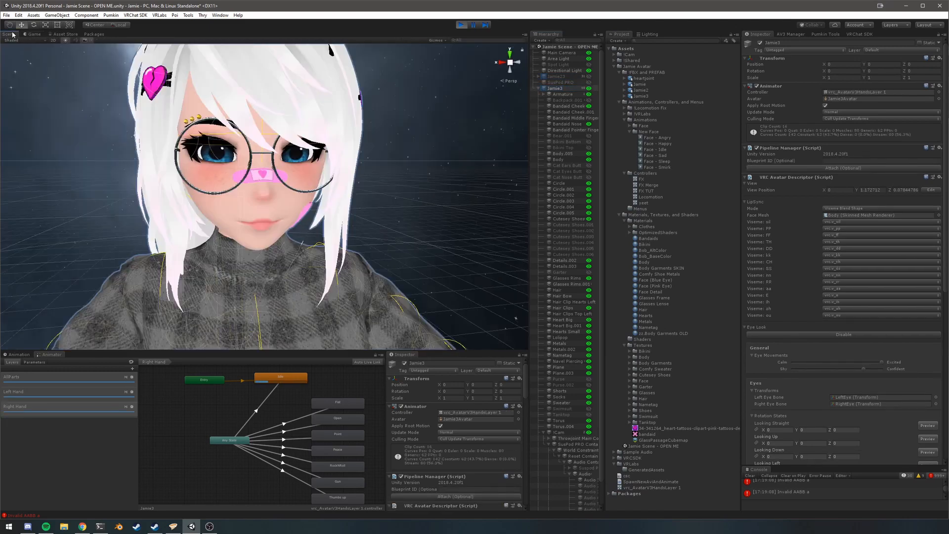
left_click(34, 362)
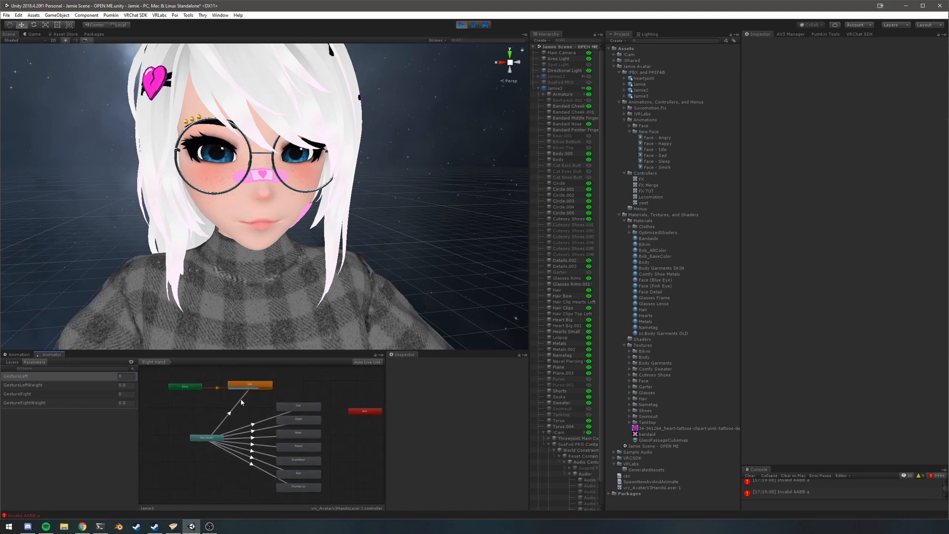
- Check the Idle and Entry nodes, then untick Write Defaults on the Left Hand layer's default state
left_click(211, 405)
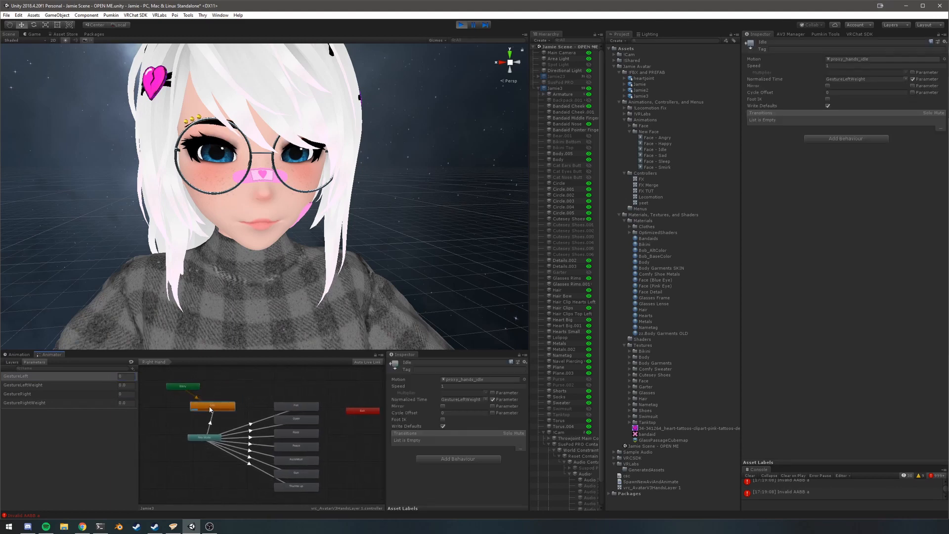
left_click(185, 385)
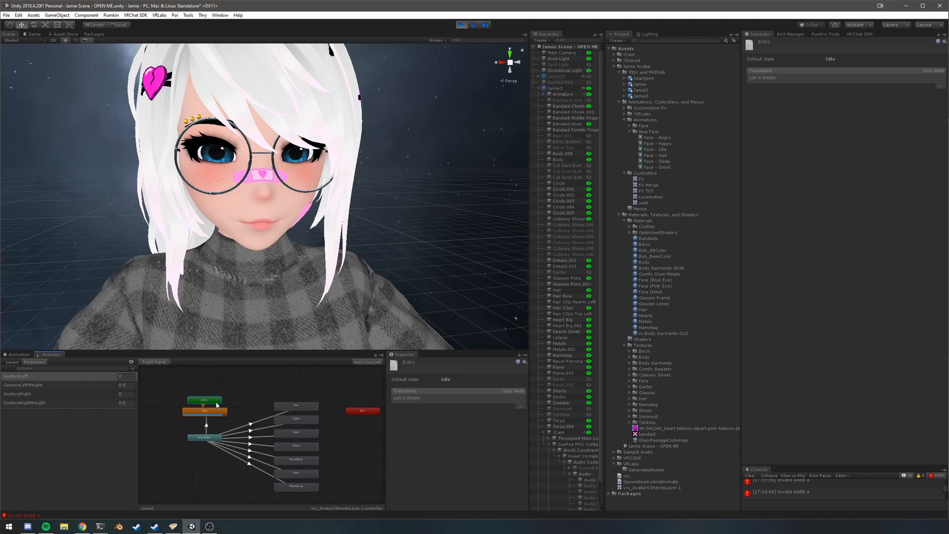
left_click(206, 410)
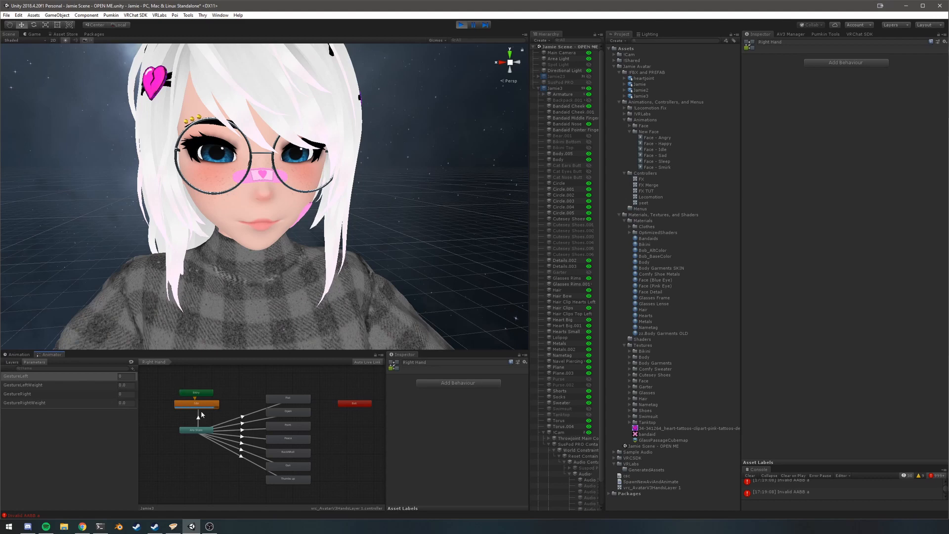
mouse_move(228, 398)
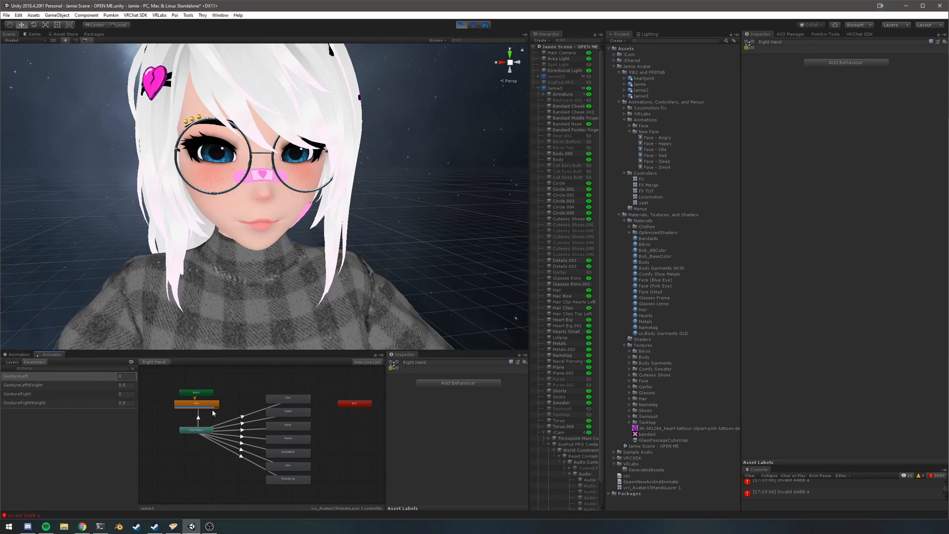
left_click(287, 411)
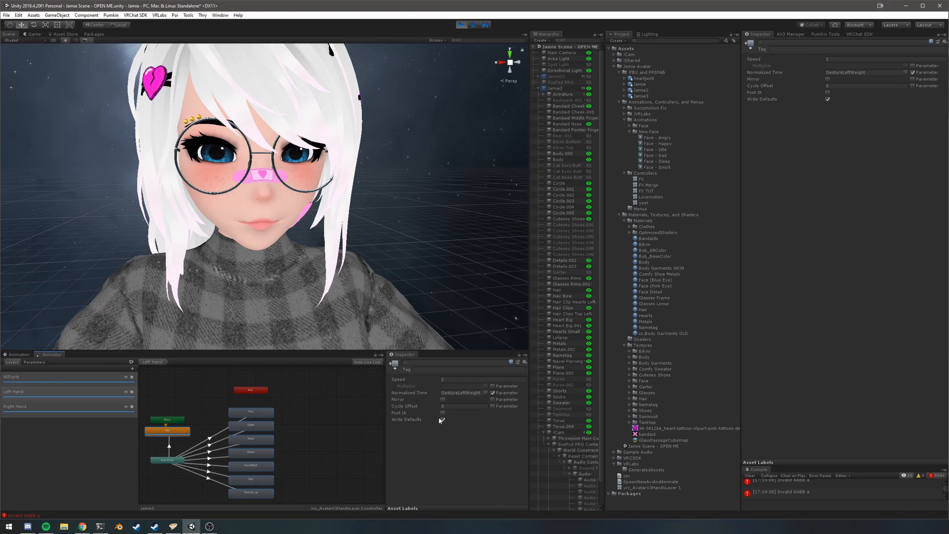
left_click(442, 419)
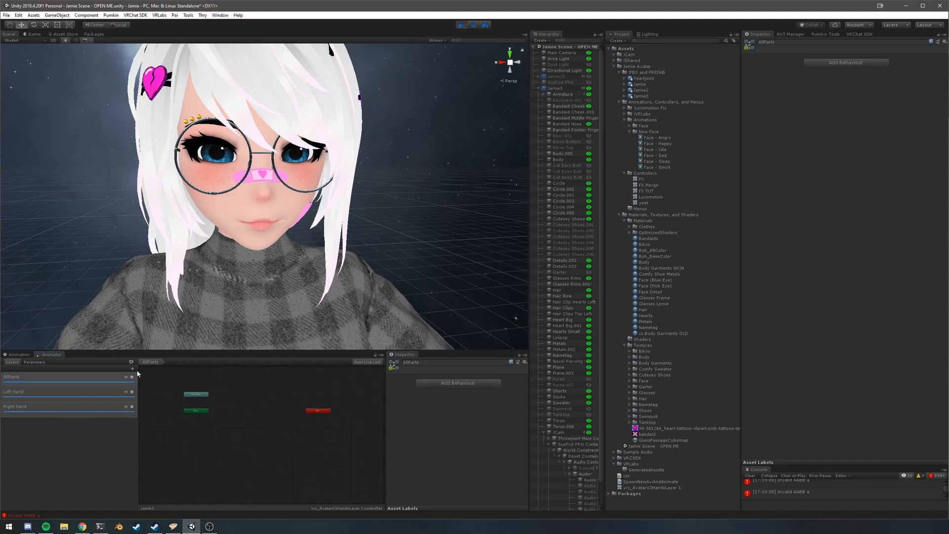
- Add a new controller layer named Reset and glance at its weight and mask settings
left_click(131, 368)
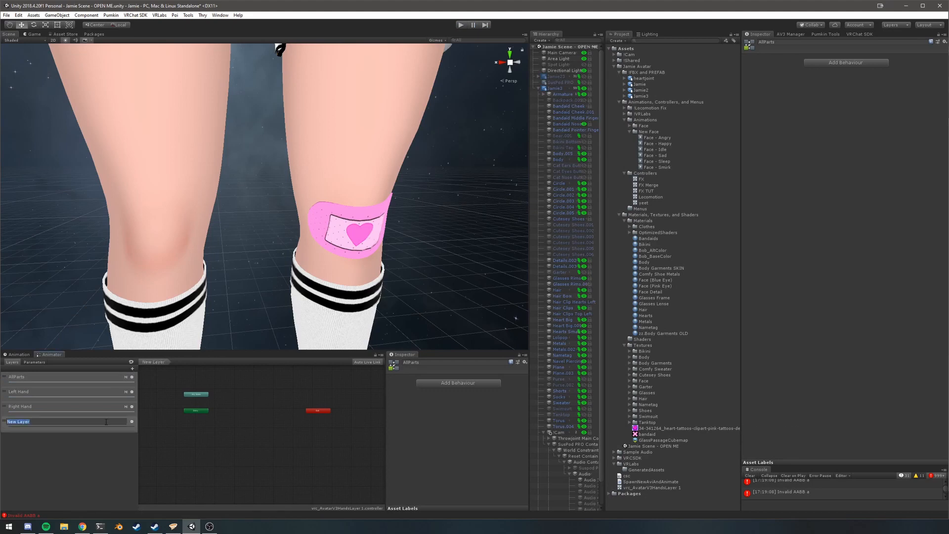
type("Reset")
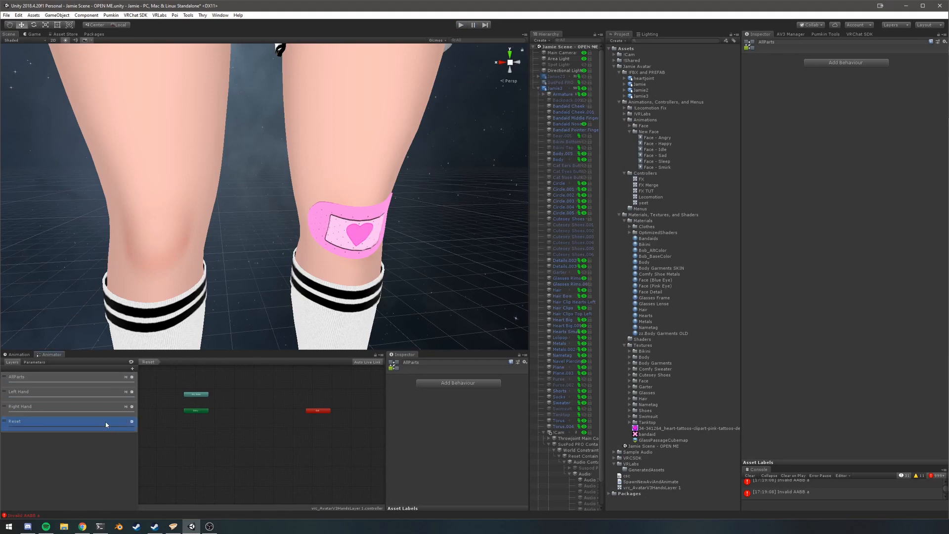
left_click(67, 392)
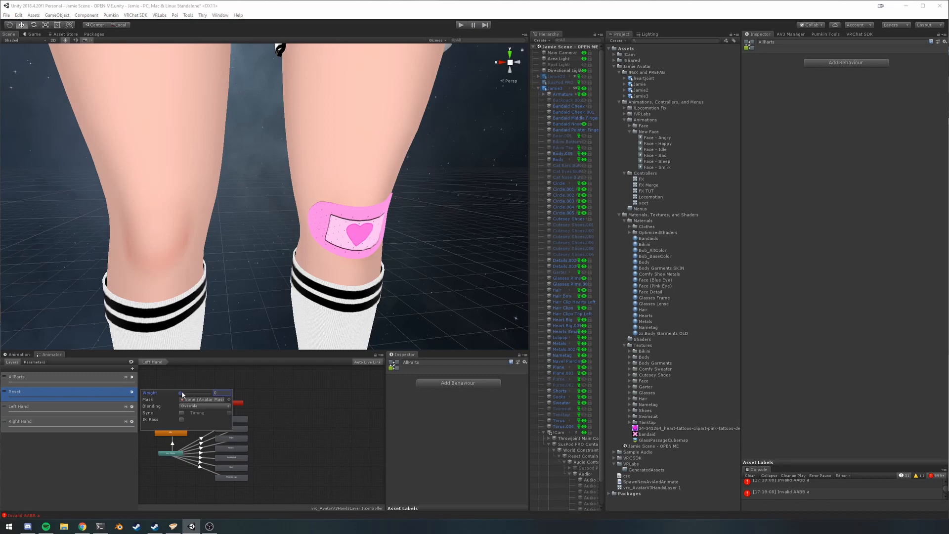
left_click(14, 391)
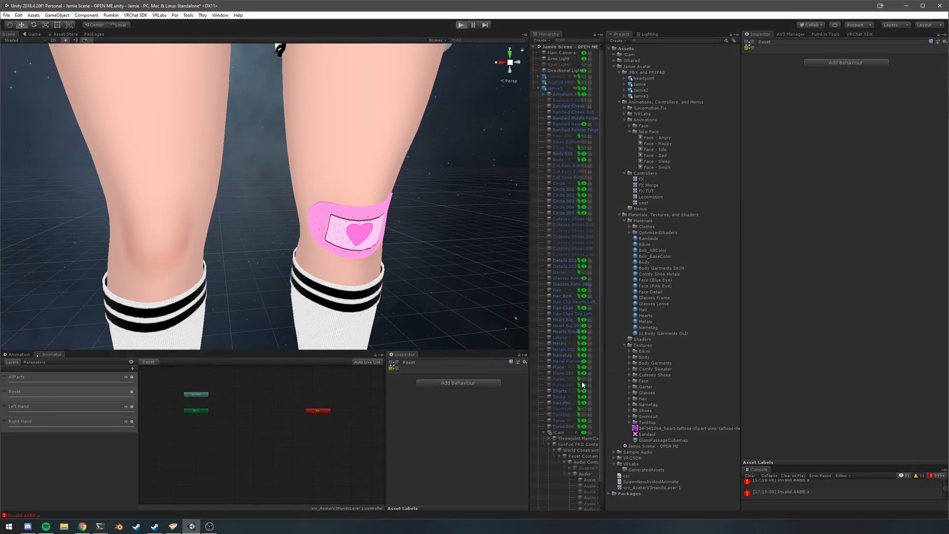
- Leave play mode, view the Reset layer graph in the scene view and bring up the Animation window
left_click(462, 23)
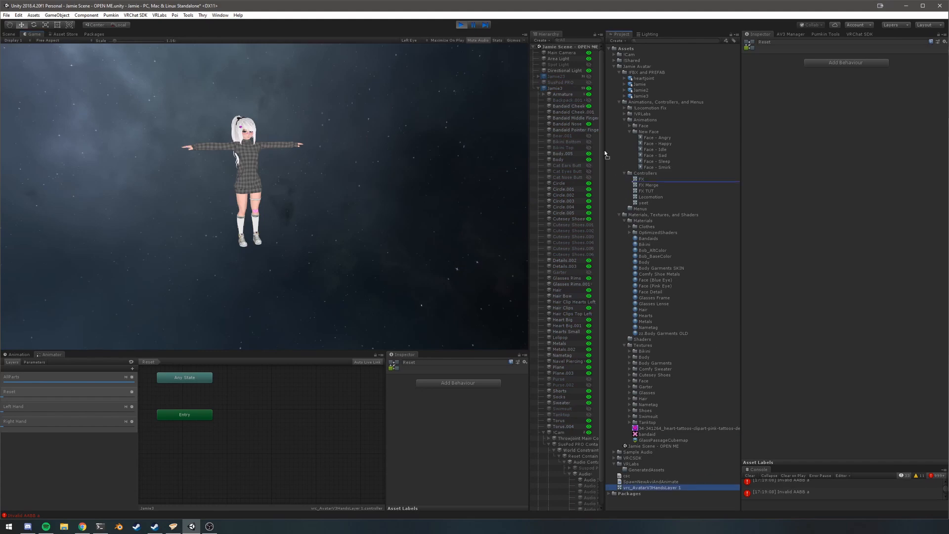
left_click(554, 88)
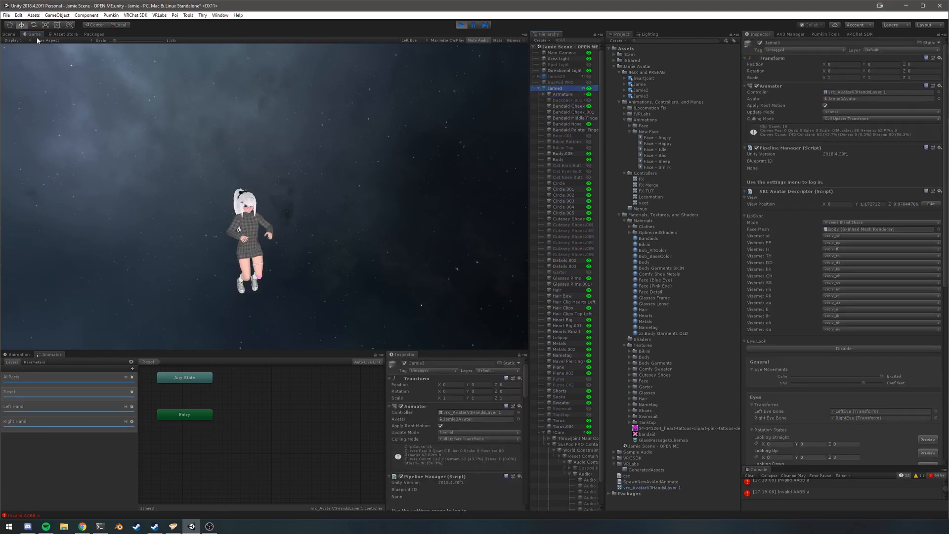
left_click(9, 34)
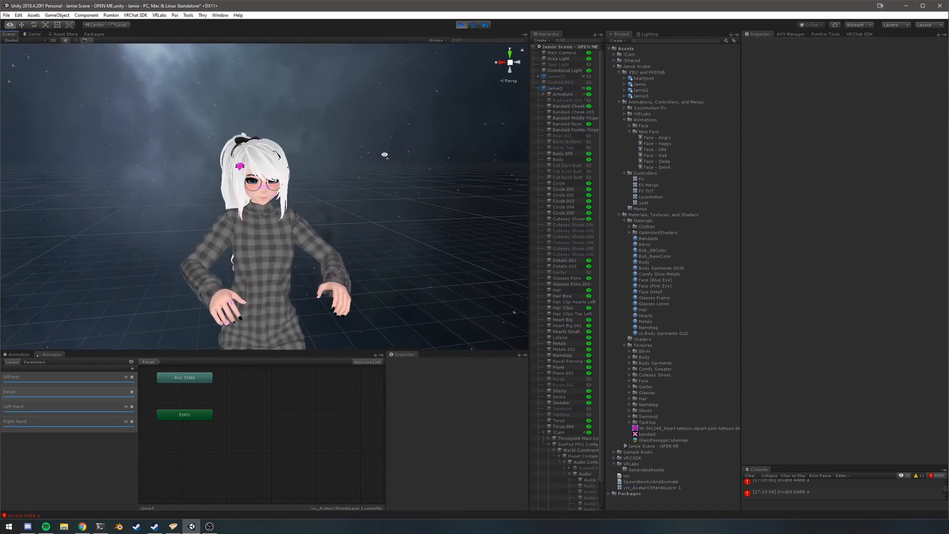
left_click(18, 354)
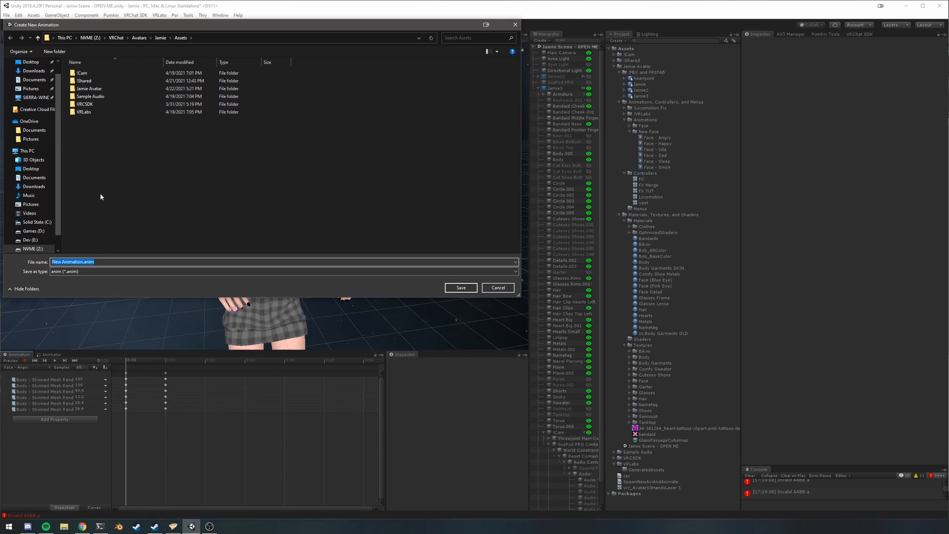
mouse_move(117, 243)
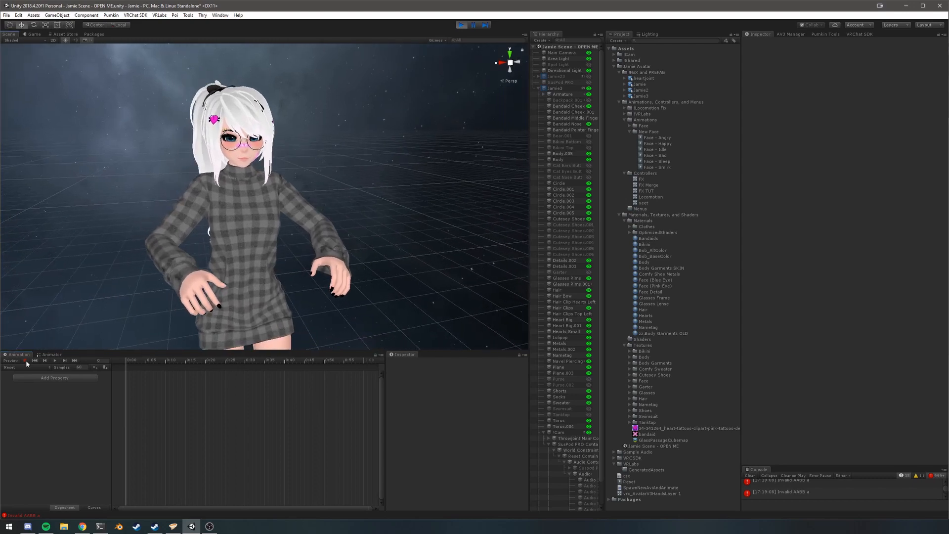
- Start recording keyframes into the new Reset.anim clip
left_click(11, 360)
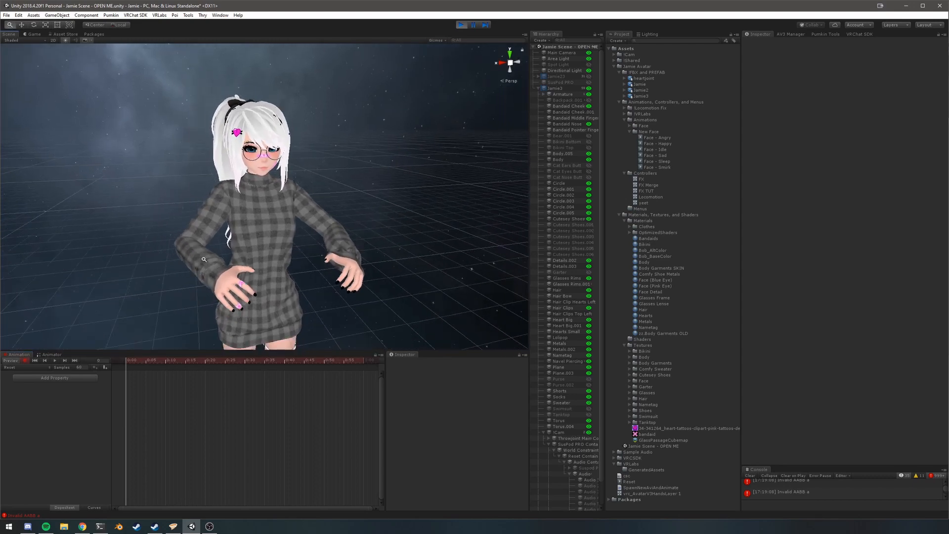
- Add every Blend Shape property of the Body Skinned Mesh Renderer to the Reset clip
left_click(557, 160)
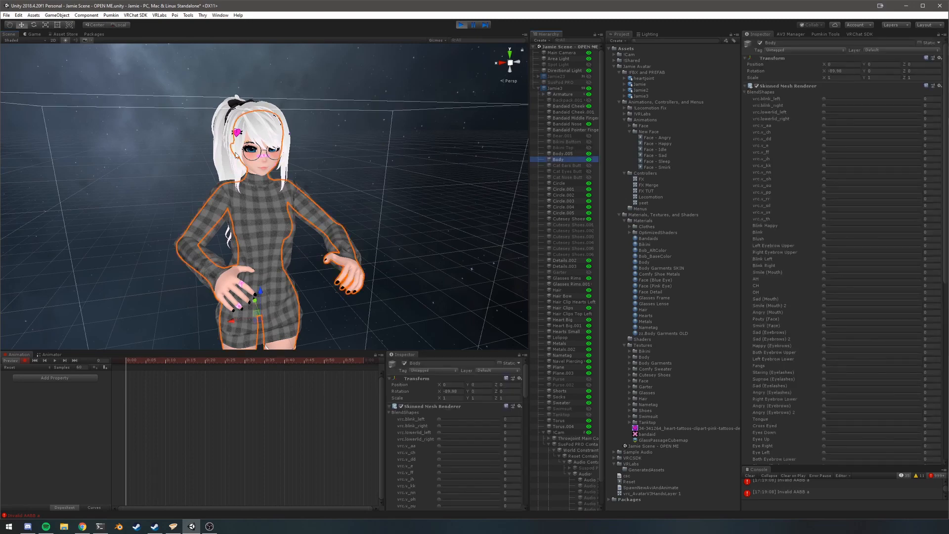
mouse_move(610, 157)
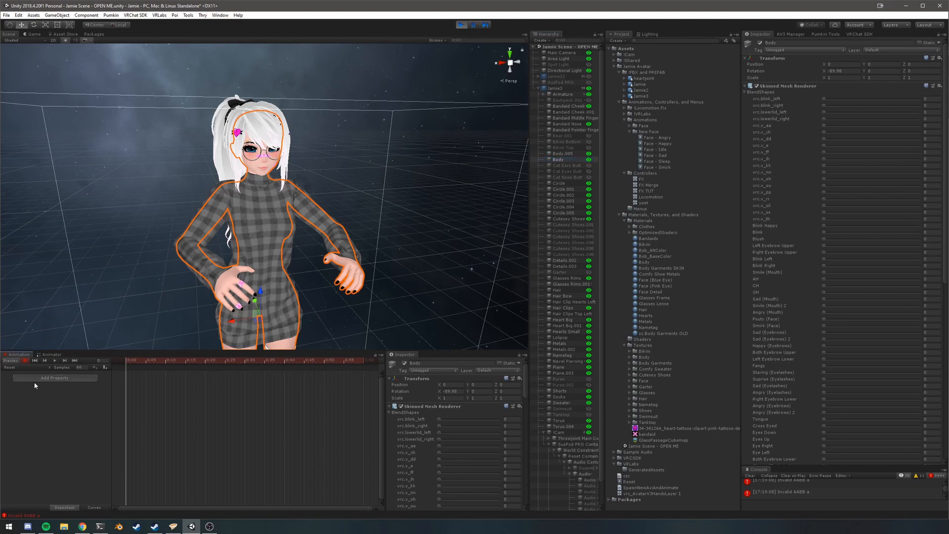
left_click(53, 377)
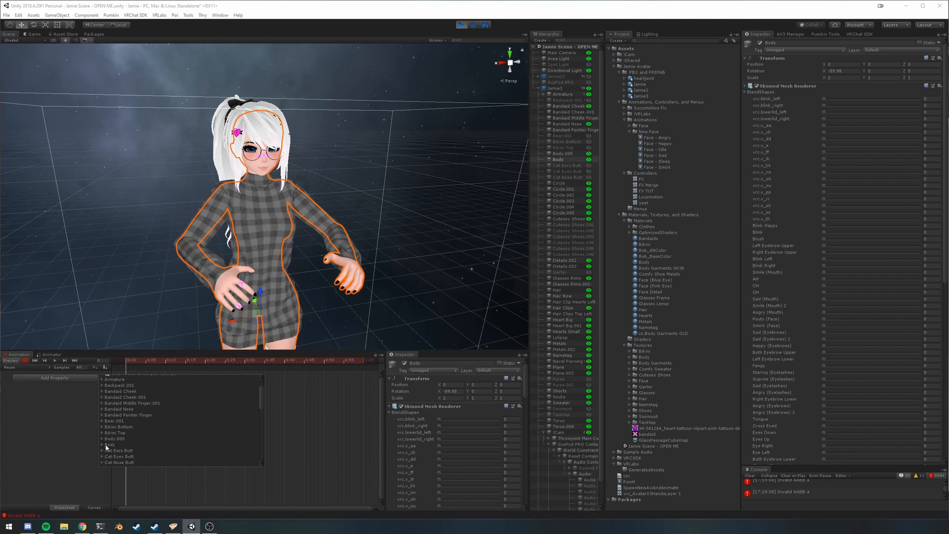
left_click(102, 422)
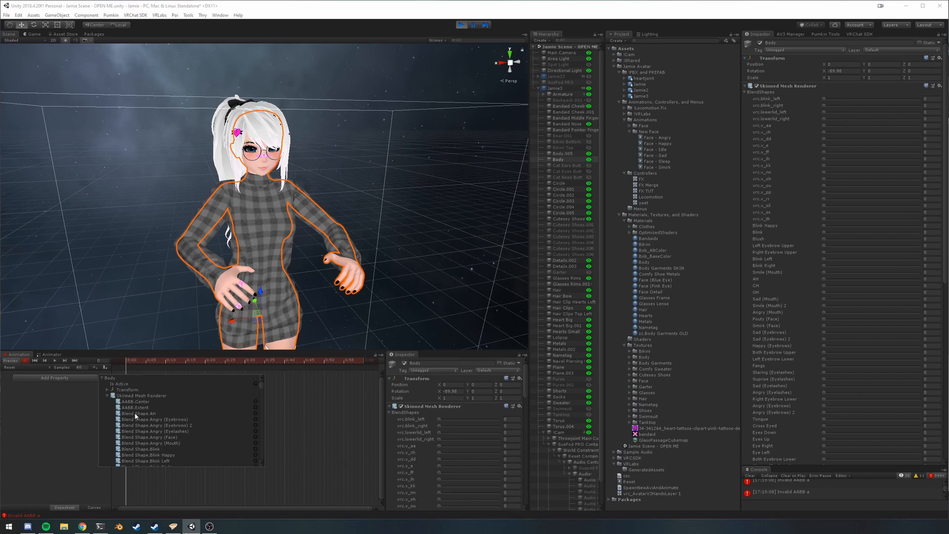
left_click(151, 414)
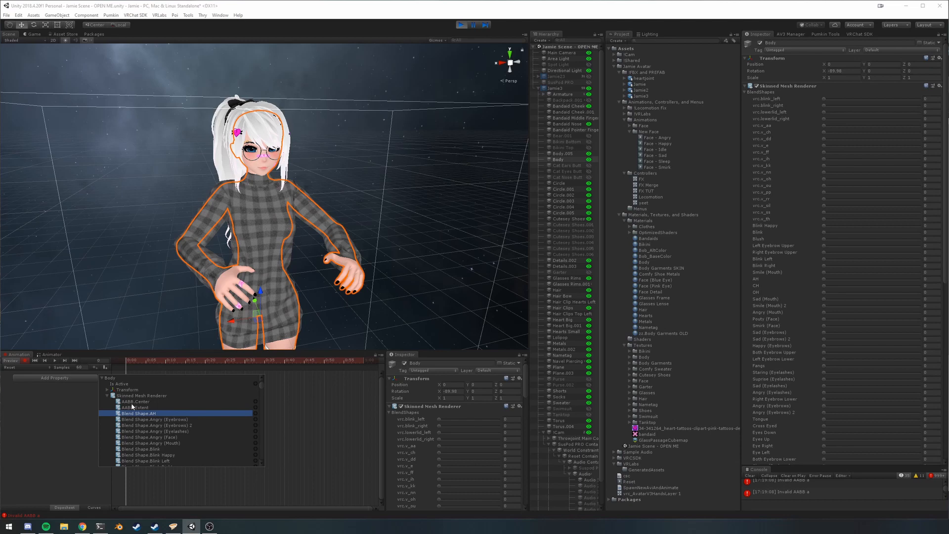
scroll("down", 3)
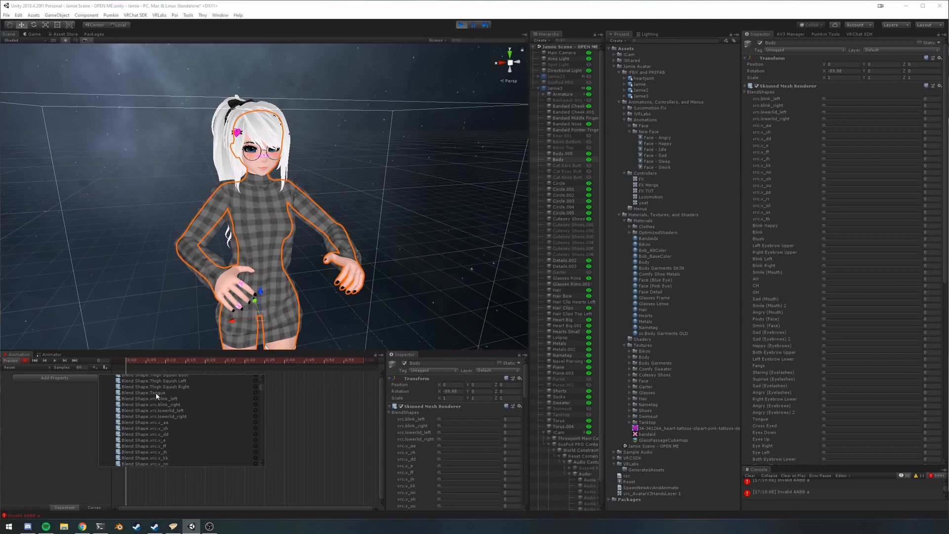
left_click(151, 387)
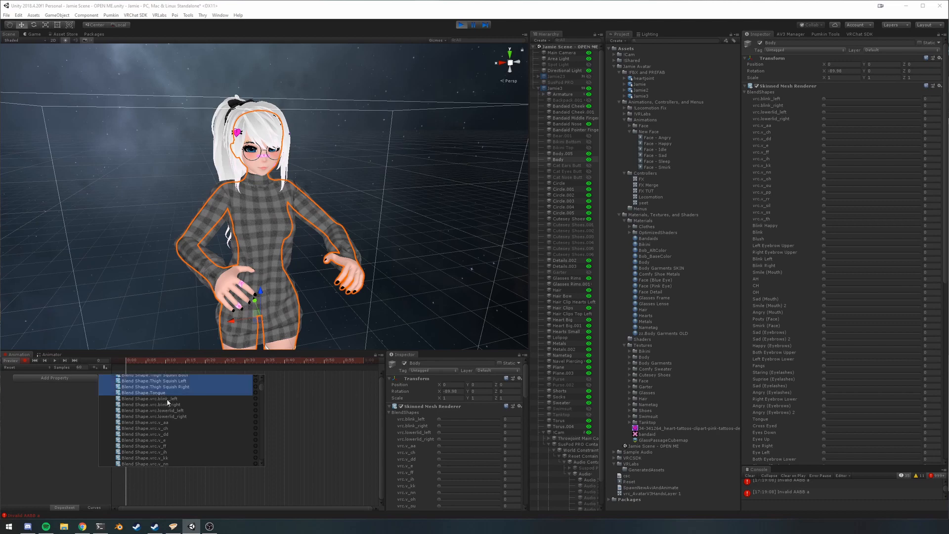
scroll("down", 3)
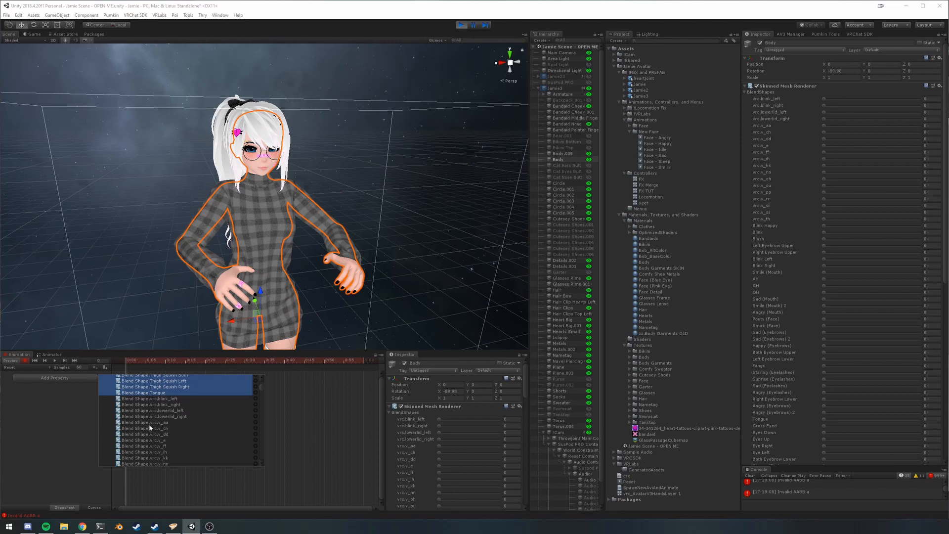
scroll("down", 3)
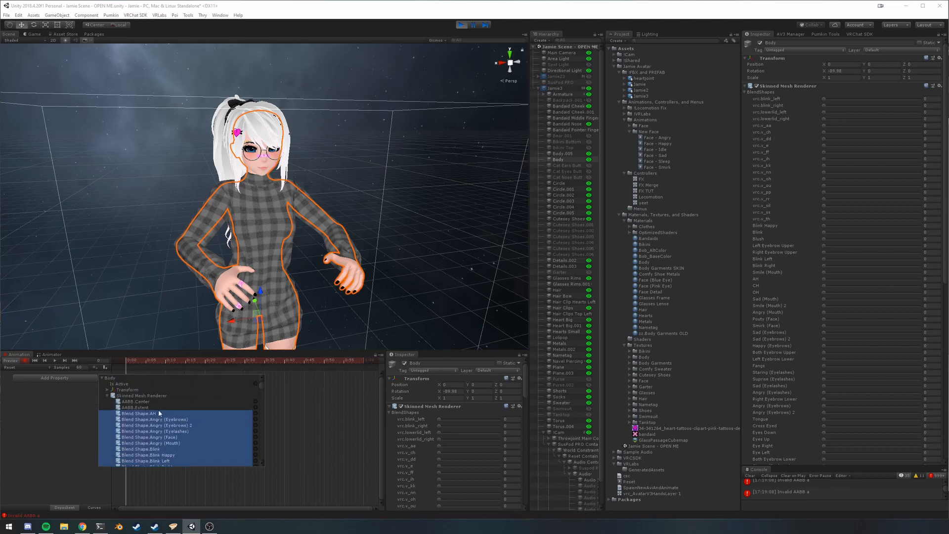
scroll("down", 3)
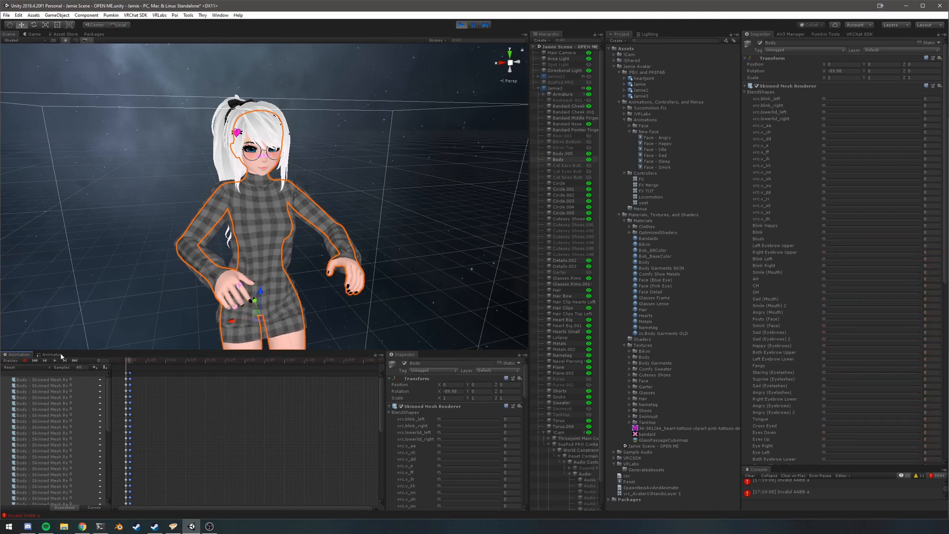
- Drag the Reset clip into the Reset layer graph as its default state and show the parameters list
left_click(51, 354)
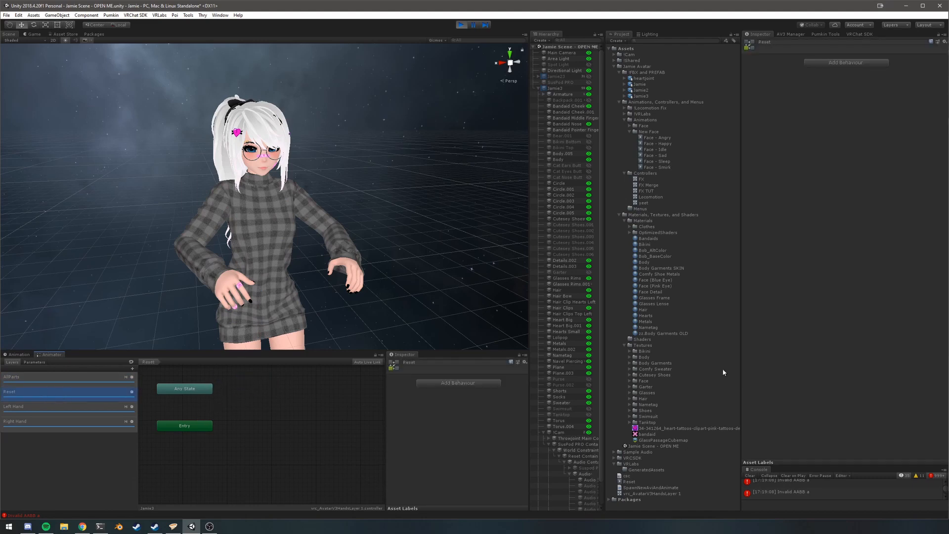
left_click(625, 481)
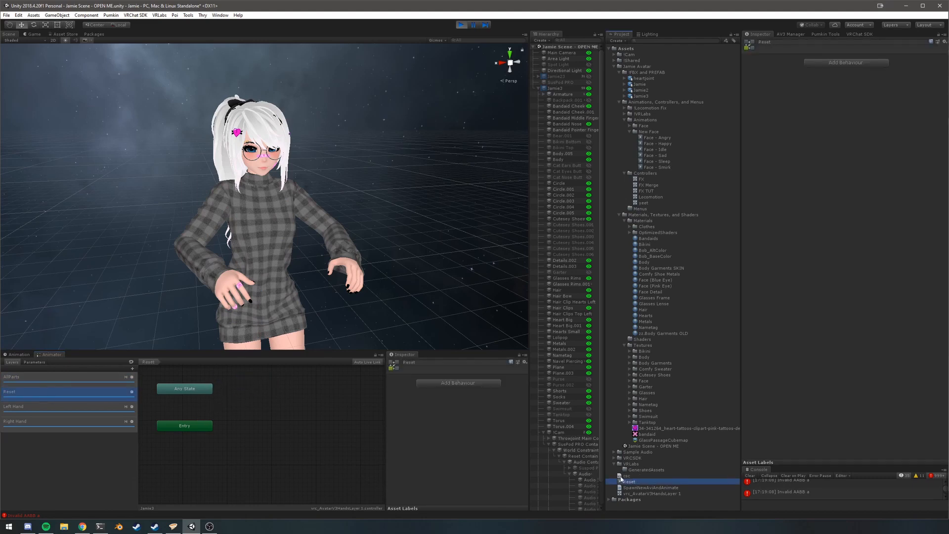
left_click(241, 414)
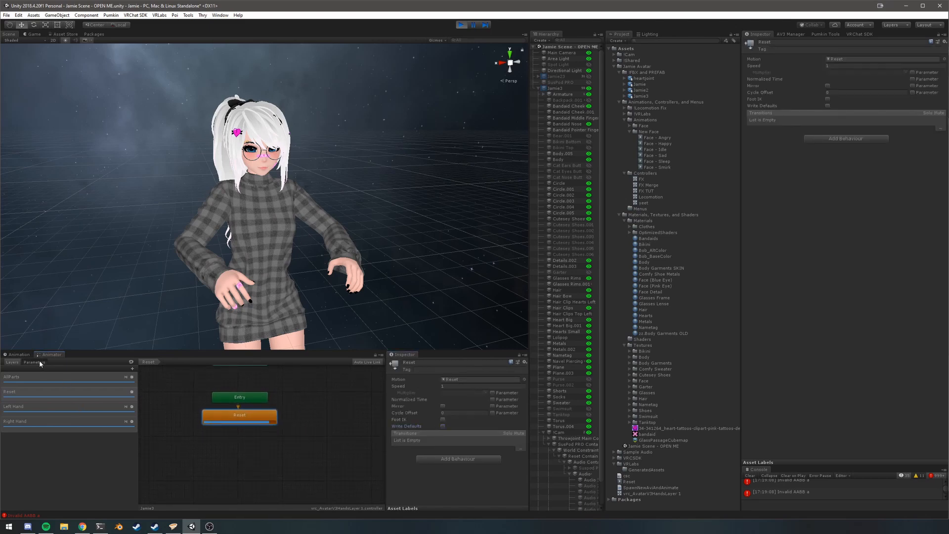
left_click(34, 362)
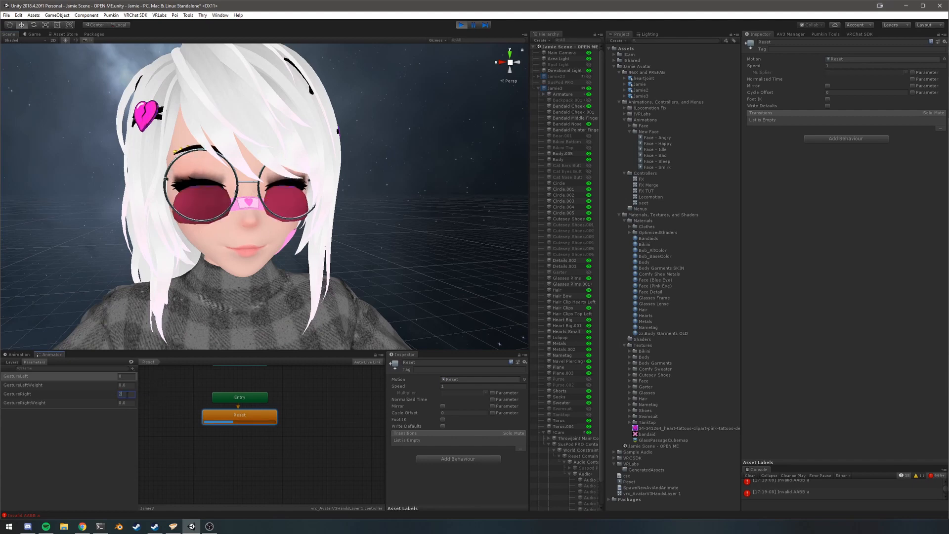
left_click(124, 394)
type("0")
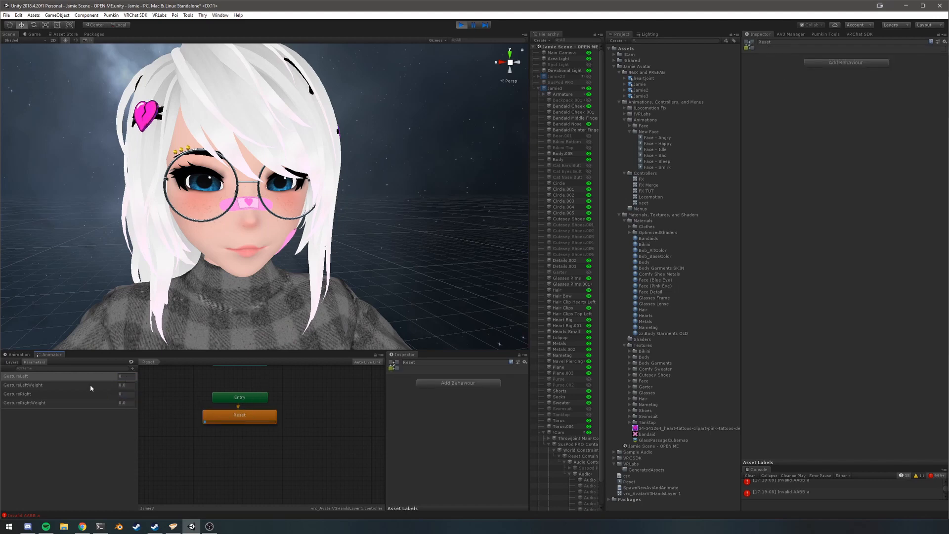
- Select the Left Hand layer's Idle state and start Create New Clip in the Animation window
left_click(34, 362)
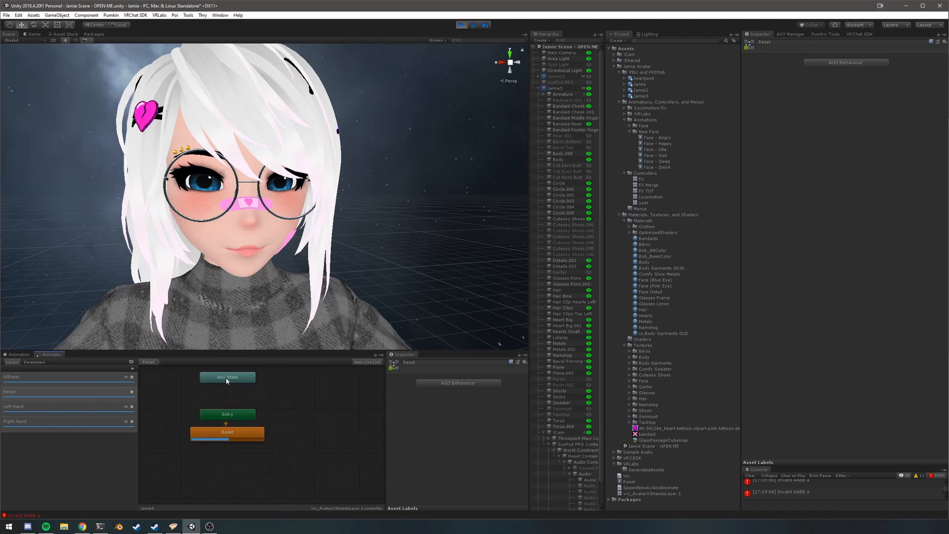
left_click(228, 377)
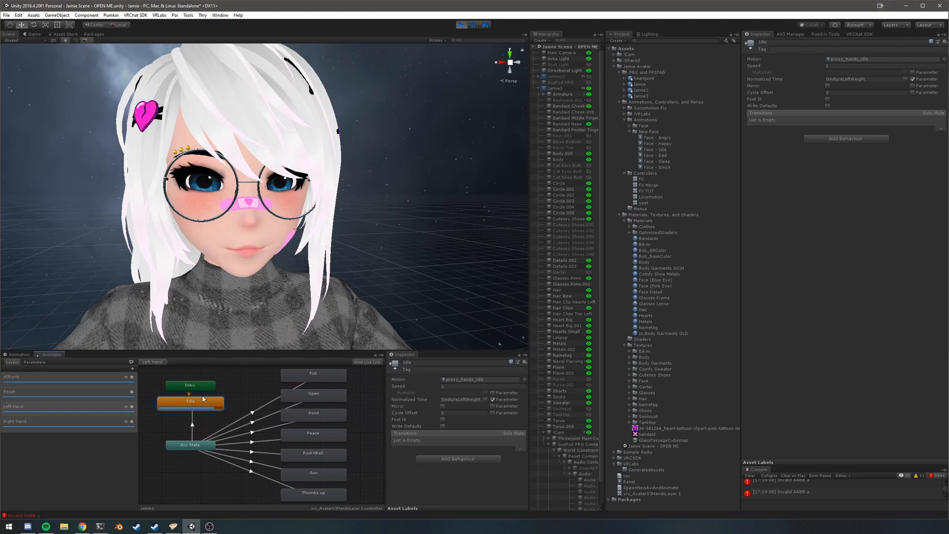
mouse_move(202, 400)
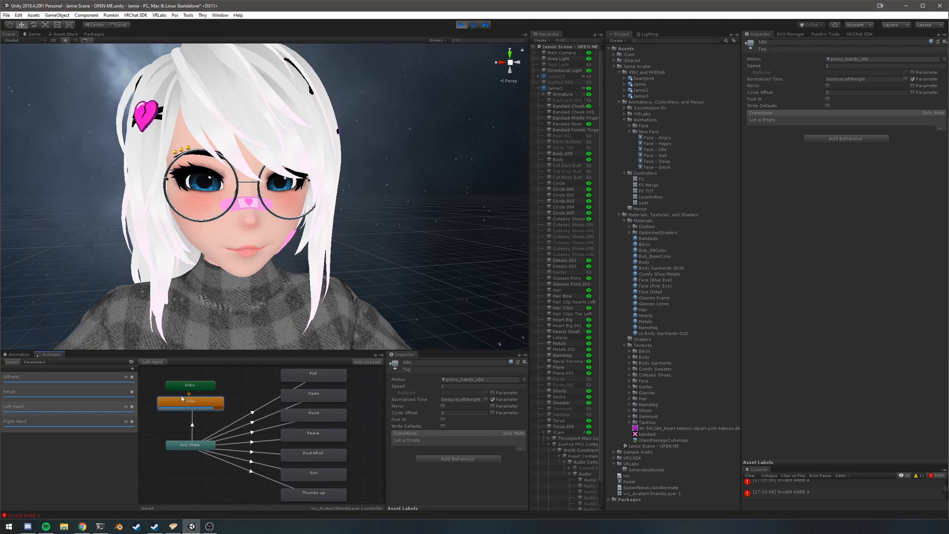
left_click(18, 354)
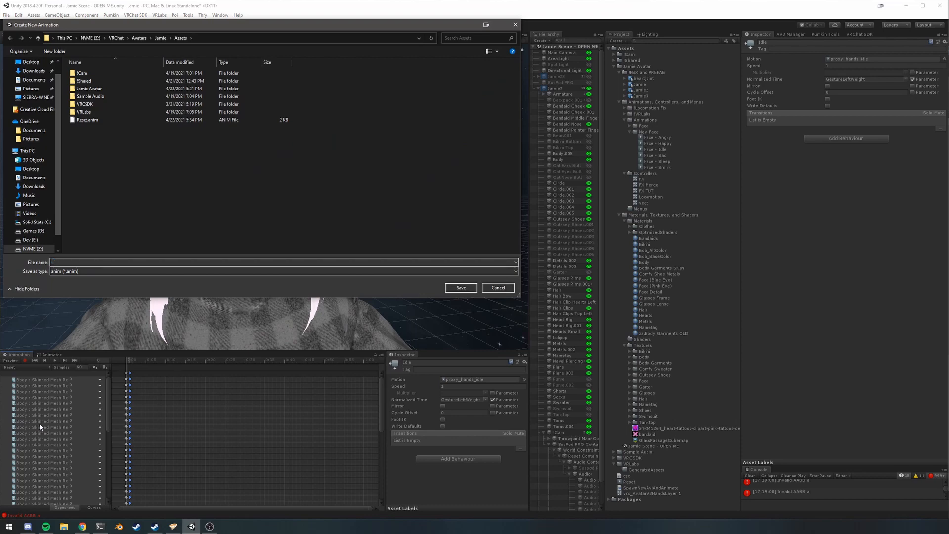
- Save the new Idle clip and key Game Object Is Active on a missing _Invalid object path
left_click(498, 287)
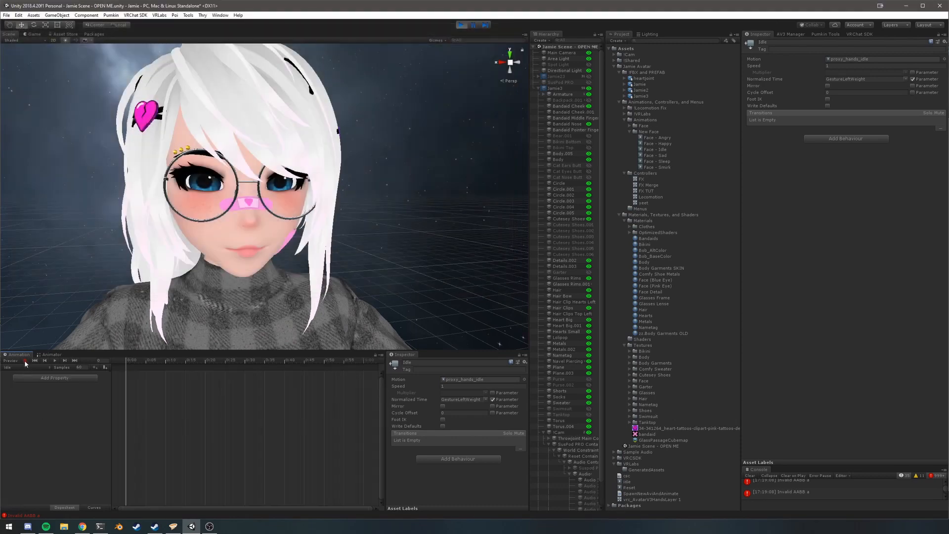
left_click(25, 359)
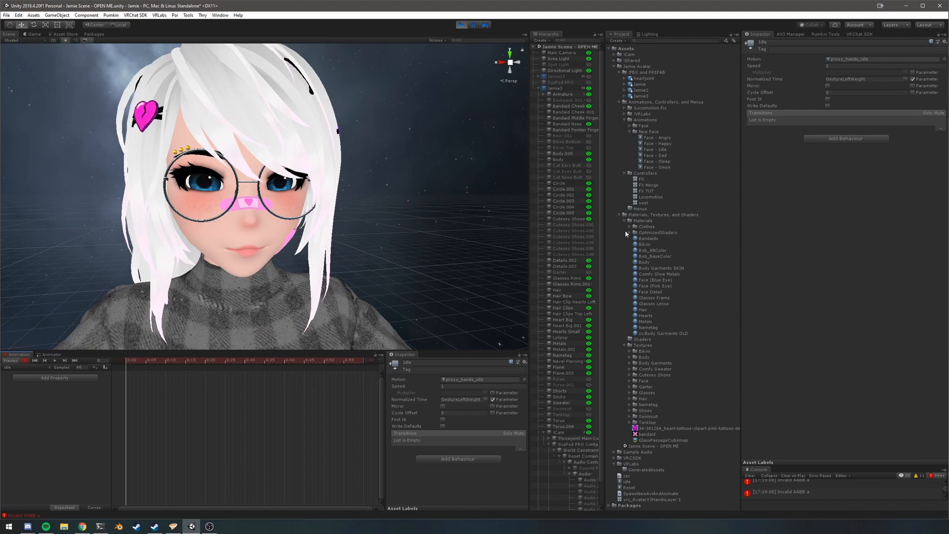
mouse_move(562, 162)
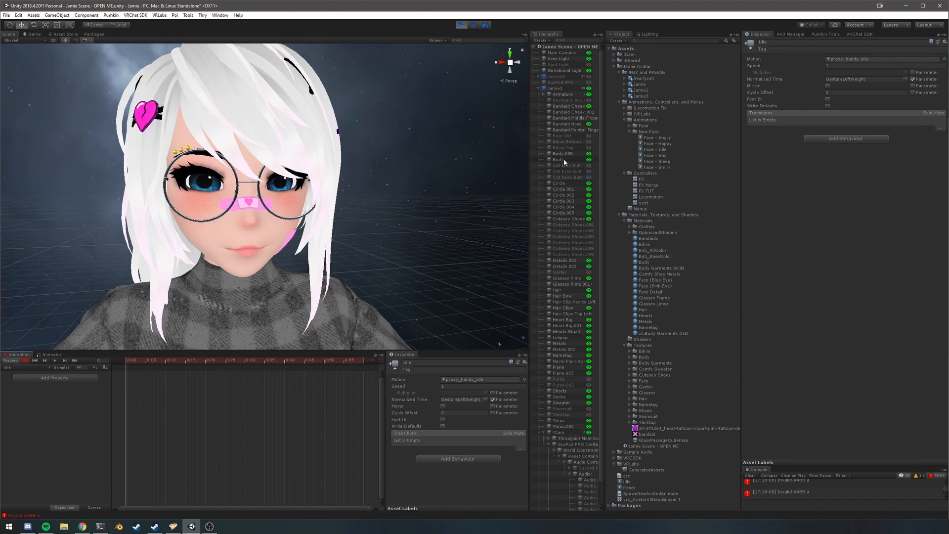
left_click(556, 159)
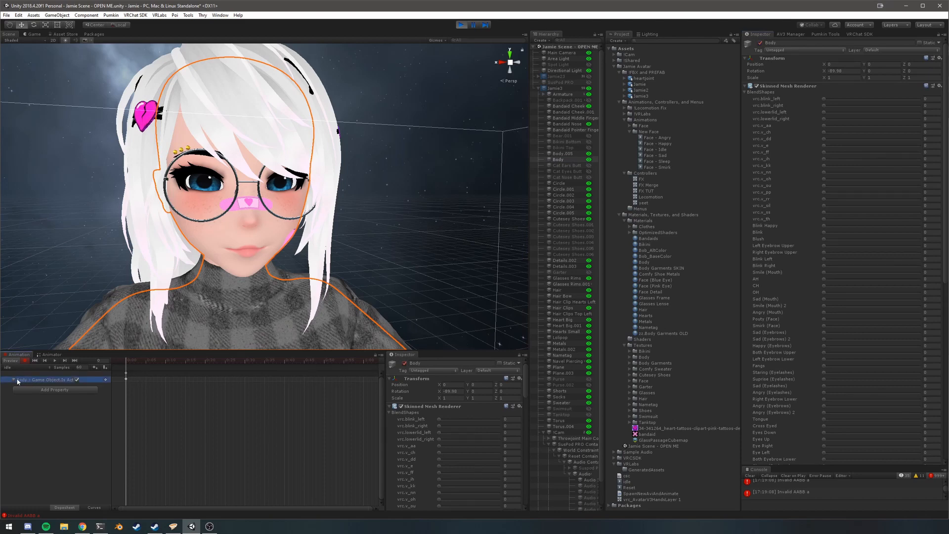
mouse_move(596, 104)
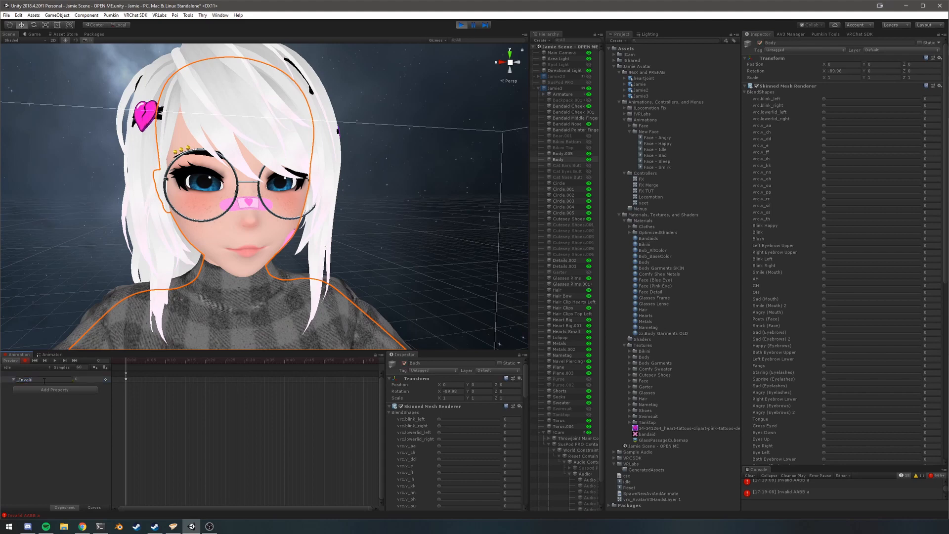
left_click(27, 379)
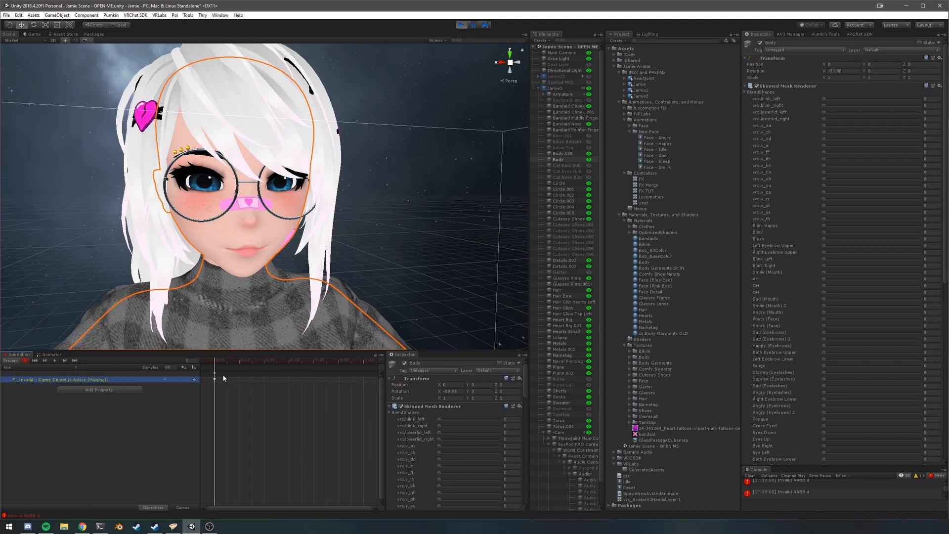
mouse_move(216, 377)
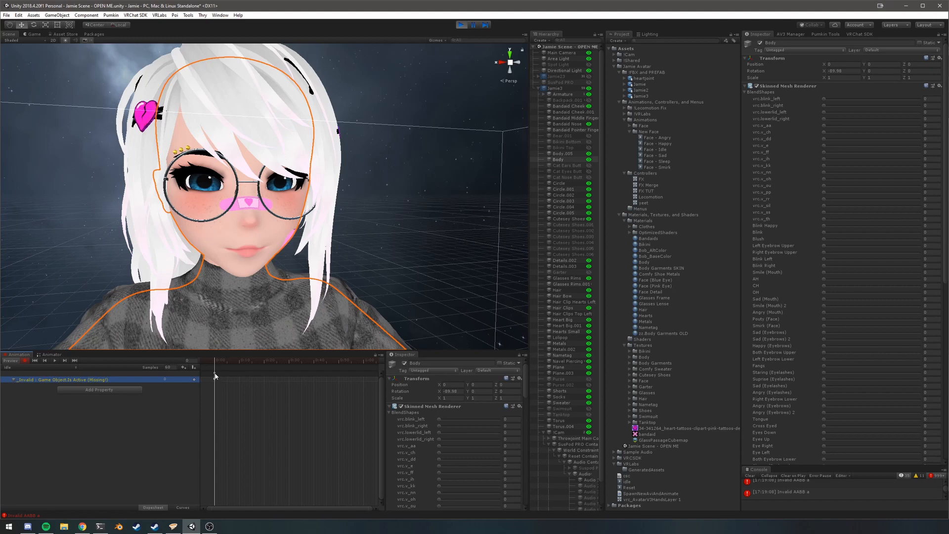
left_click(554, 88)
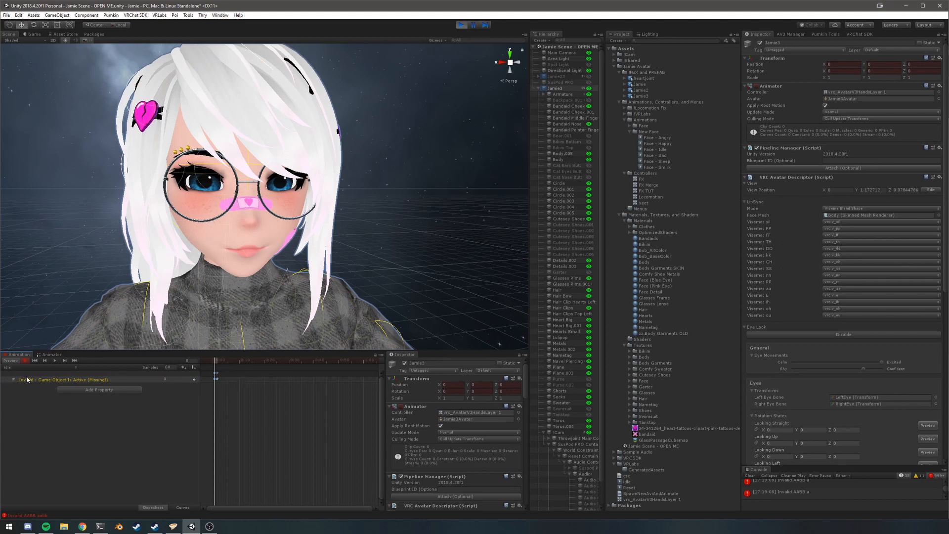
- Set the Right Hand layer's Idle state Motion to the new placeholder Idle clip
left_click(11, 361)
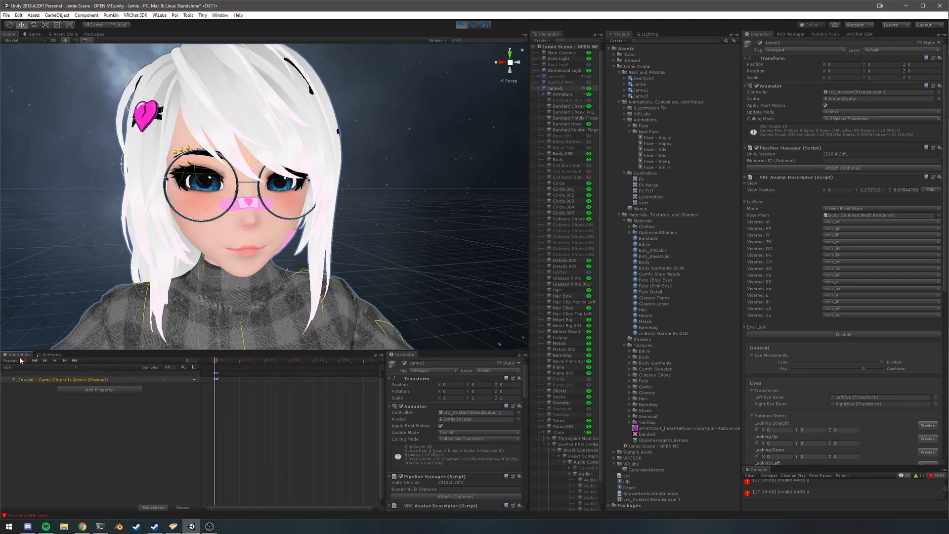
left_click(52, 354)
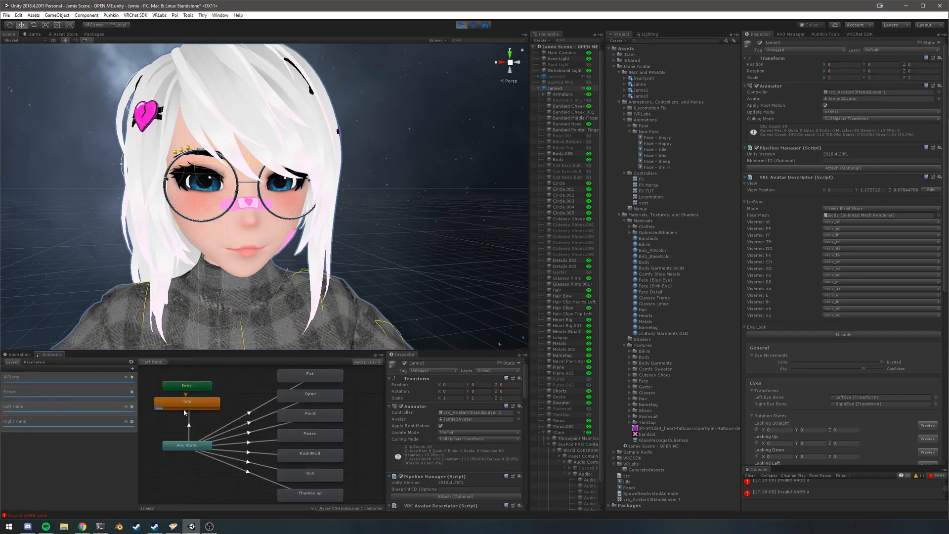
left_click(187, 402)
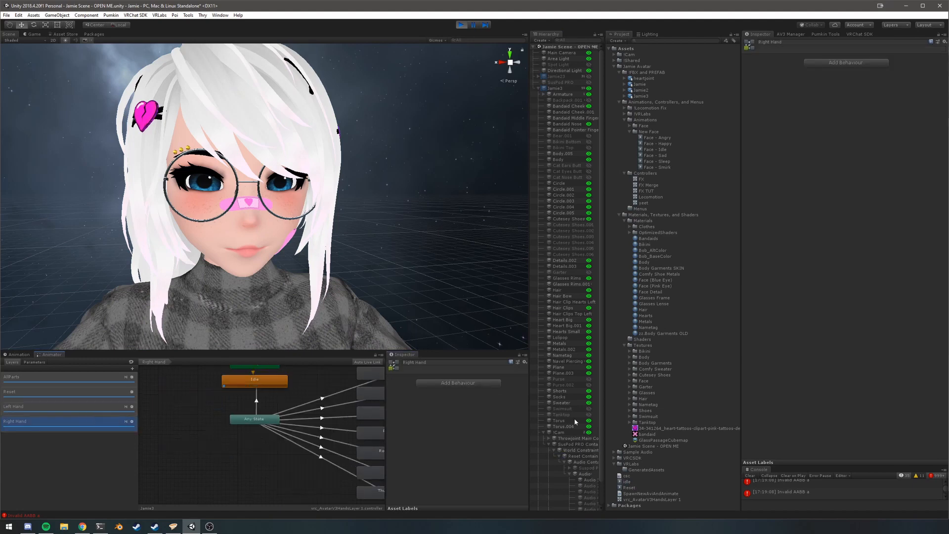
left_click(254, 379)
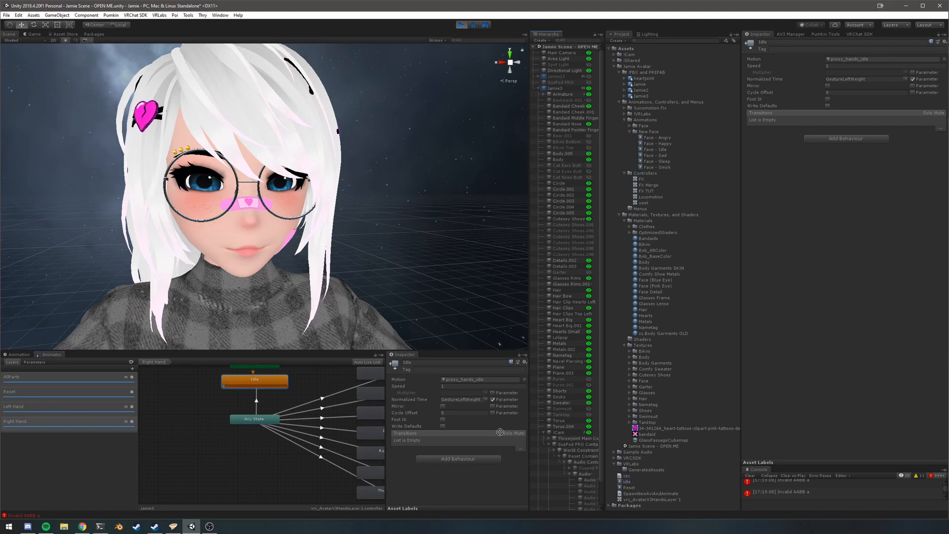
left_click(479, 378)
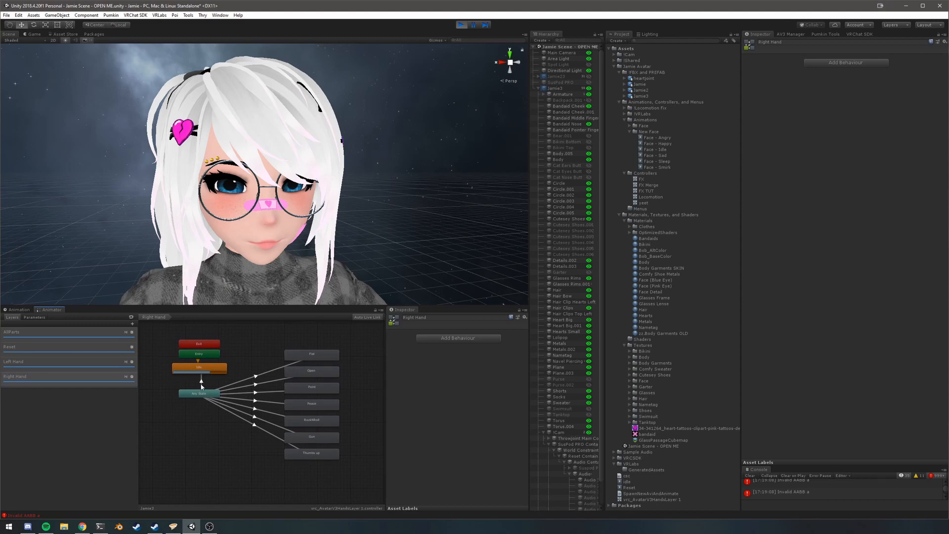
left_click(199, 367)
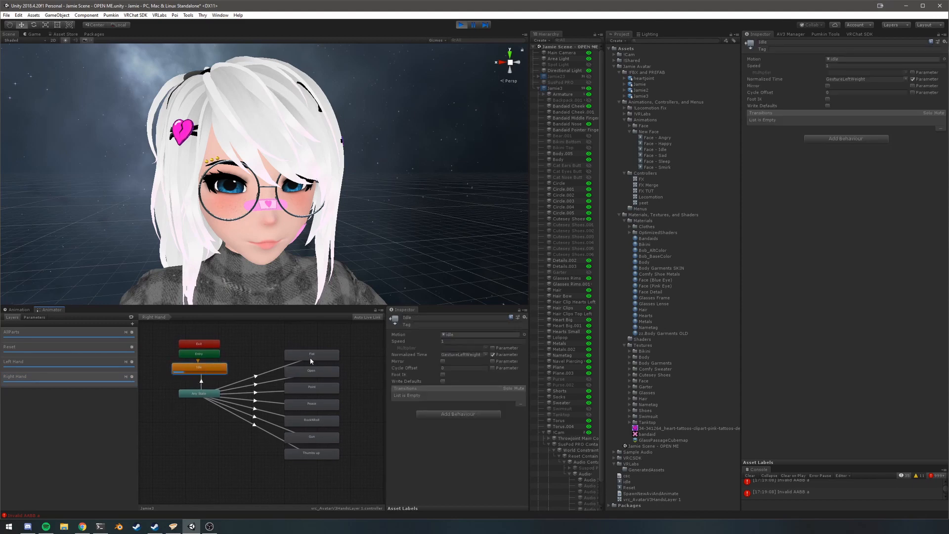
left_click(312, 436)
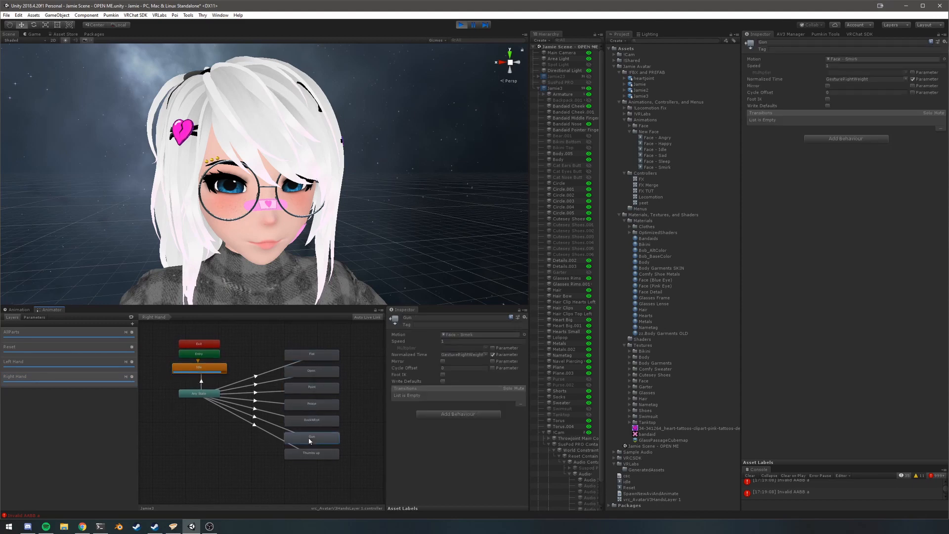
left_click(311, 453)
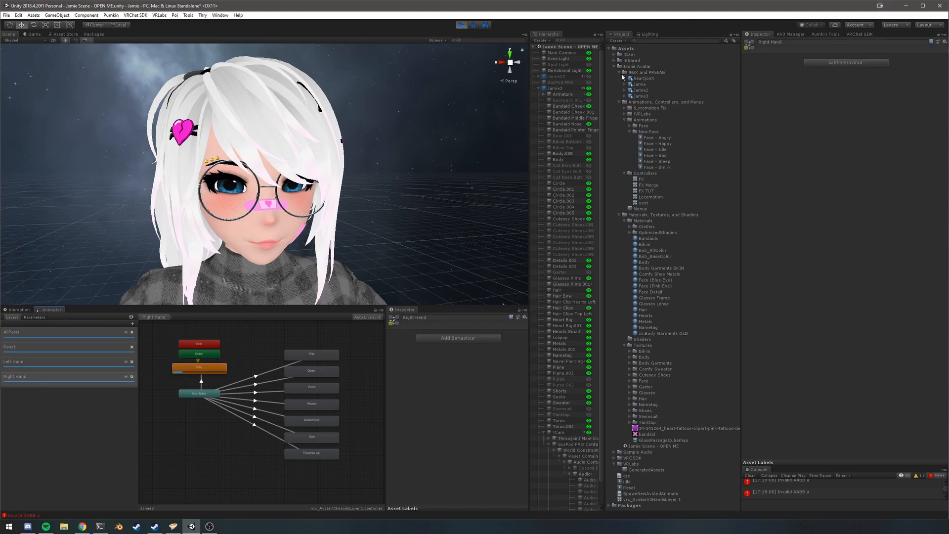
- Create an Avatar Mask asset named empty with all humanoid parts and skeleton transforms unchecked
right_click(648, 109)
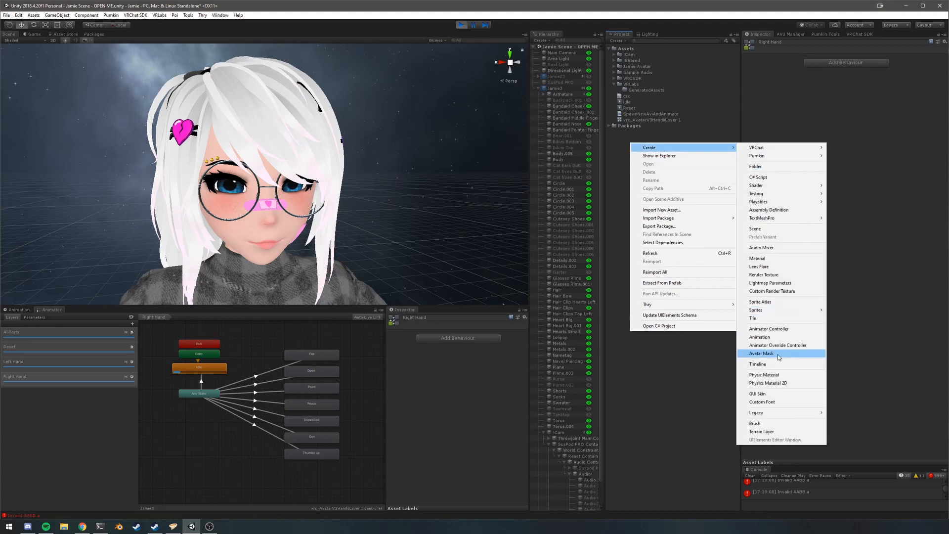
left_click(761, 353)
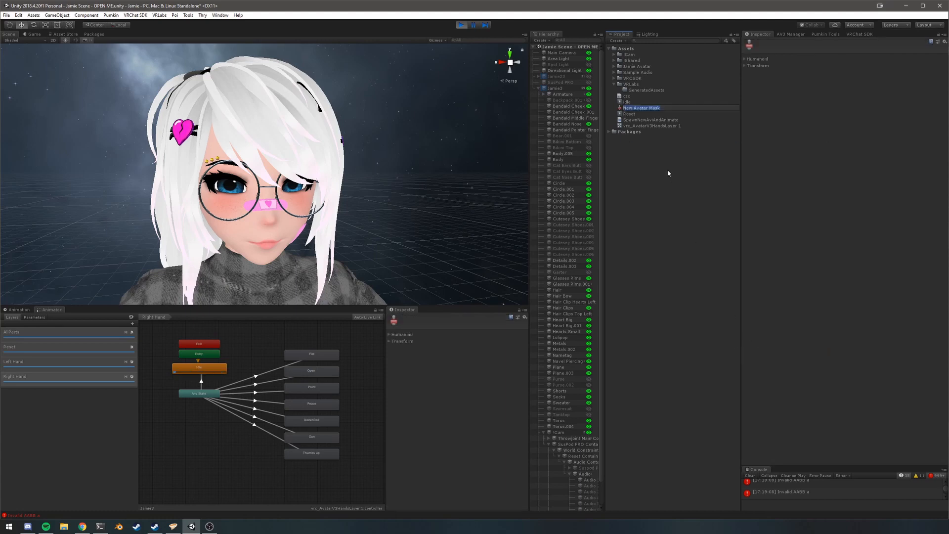
left_click(630, 101)
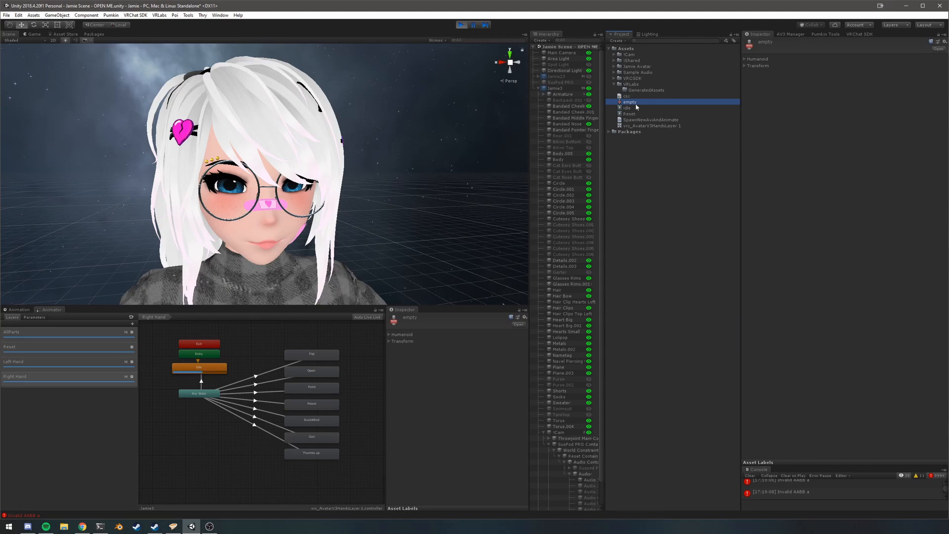
mouse_move(745, 60)
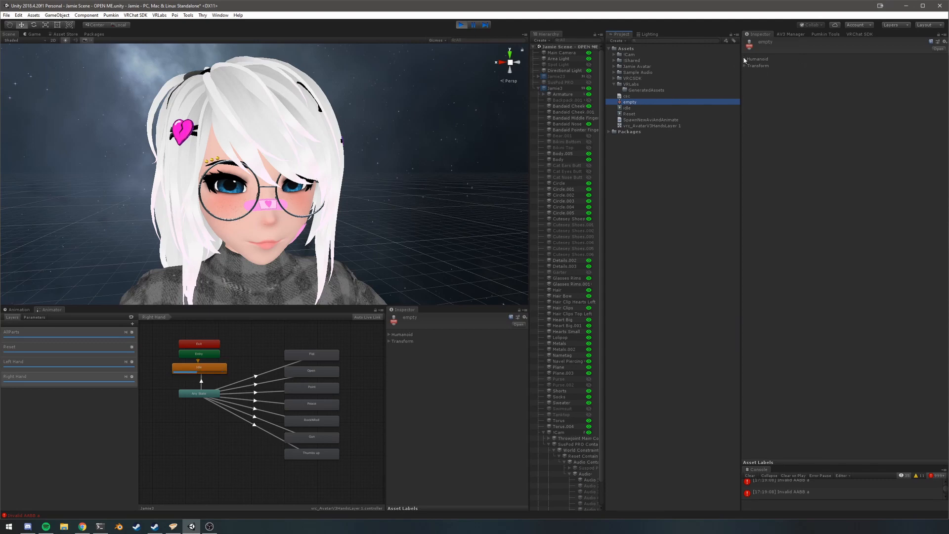
left_click(752, 59)
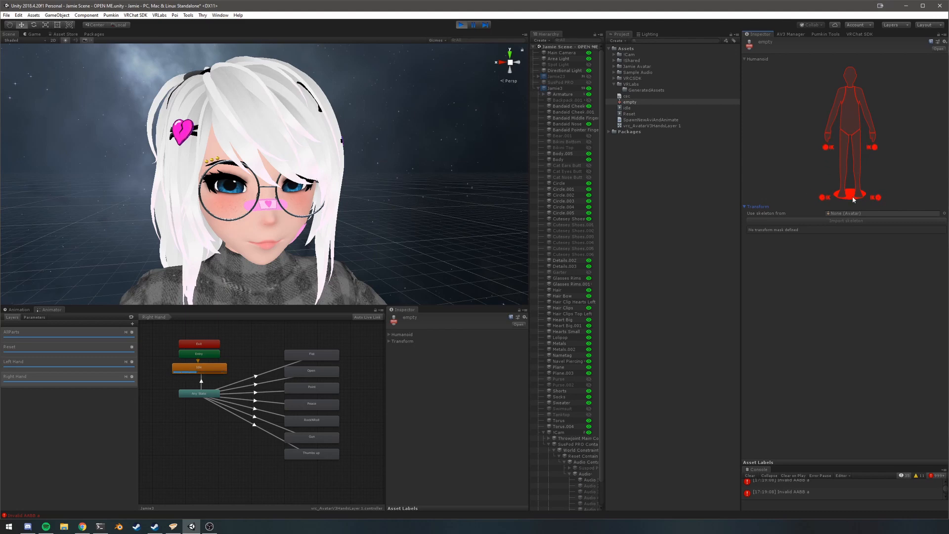
mouse_move(921, 222)
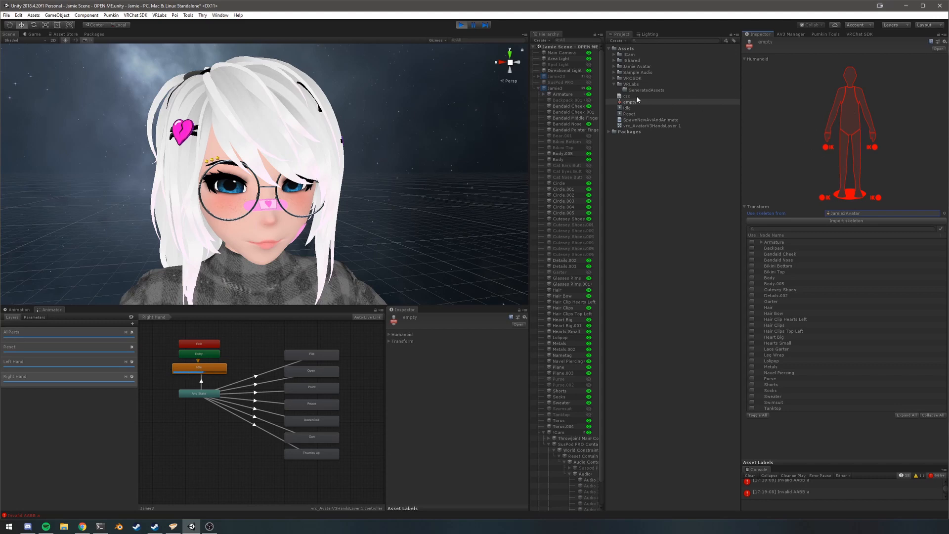
left_click(632, 102)
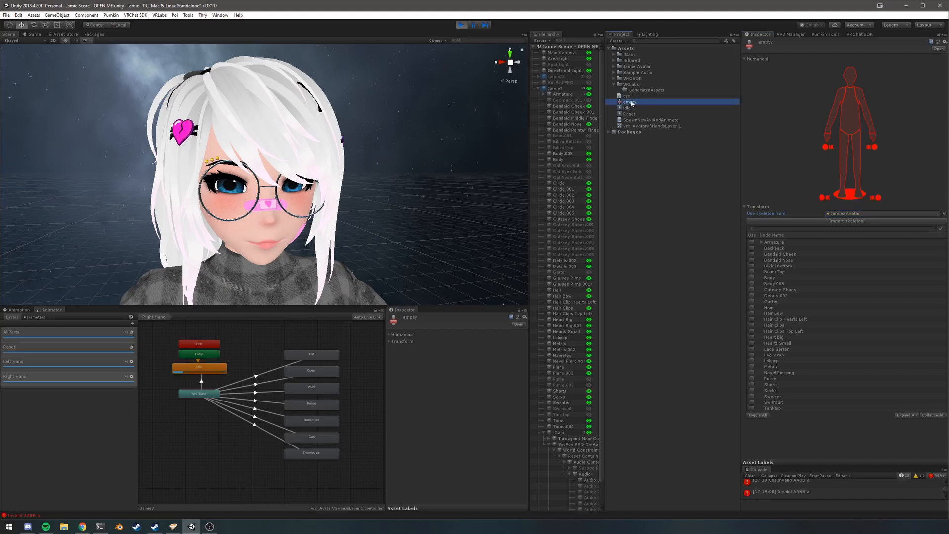
mouse_move(356, 357)
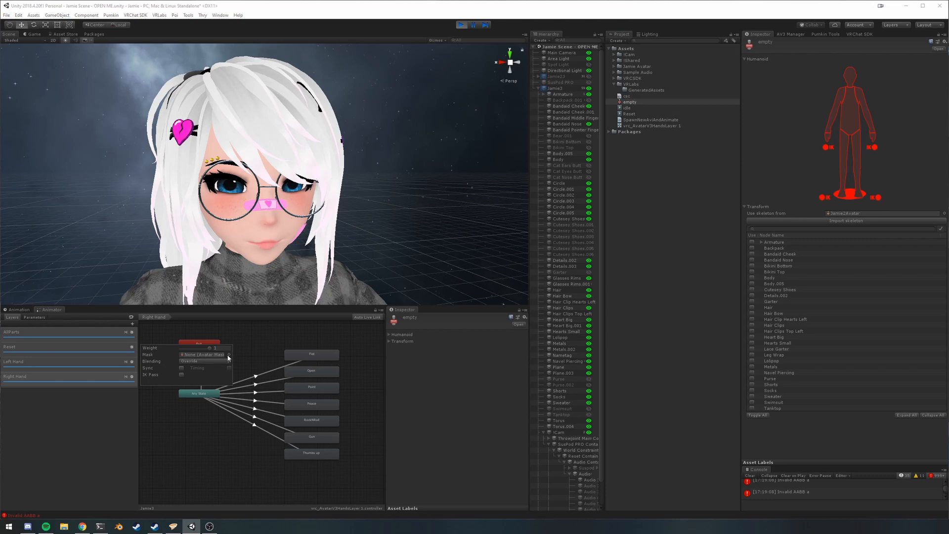
left_click(229, 354)
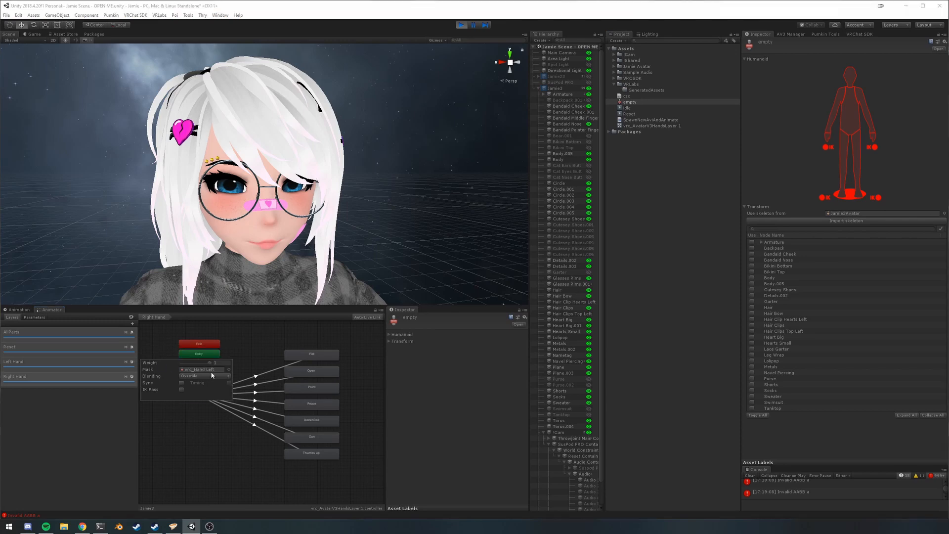
left_click(202, 369)
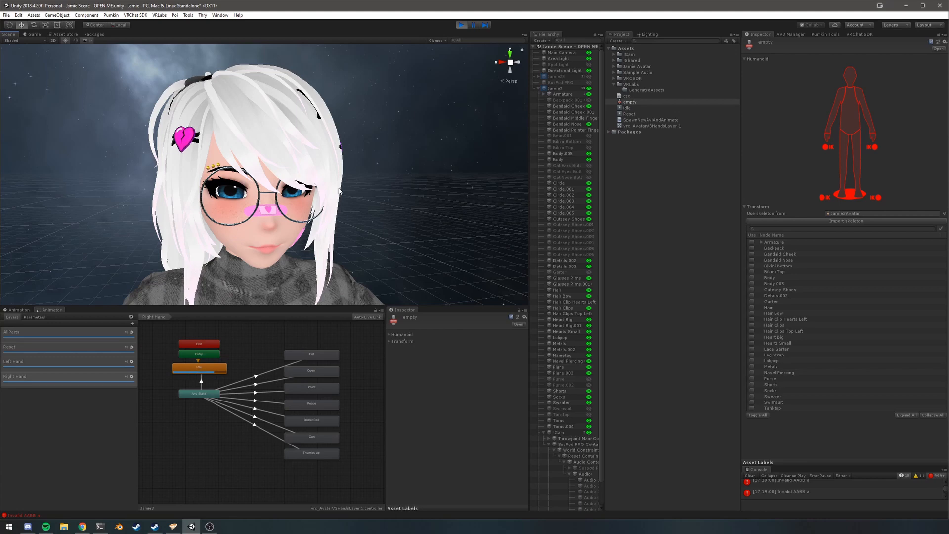
mouse_move(492, 46)
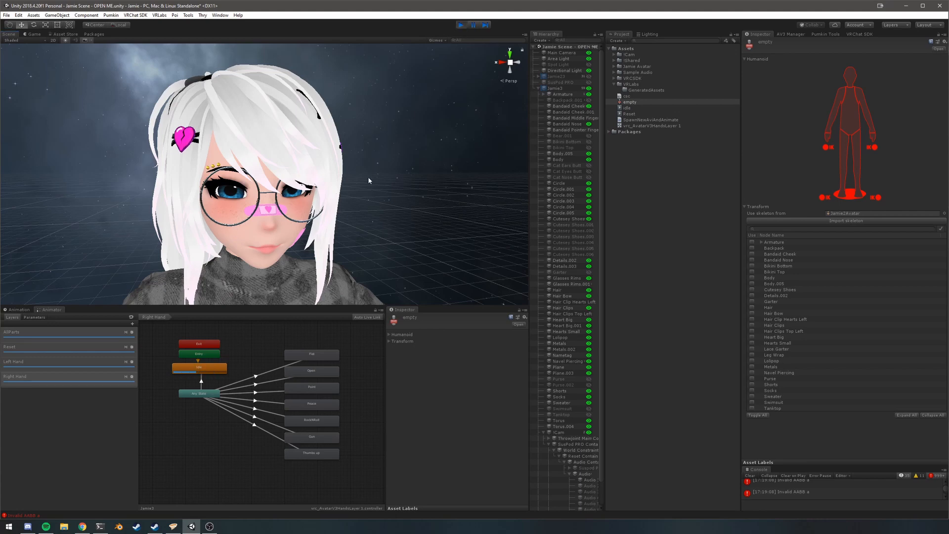
- Test the avatar in Play mode, then view the Reset layer's graph with its Reset default state
left_click(462, 24)
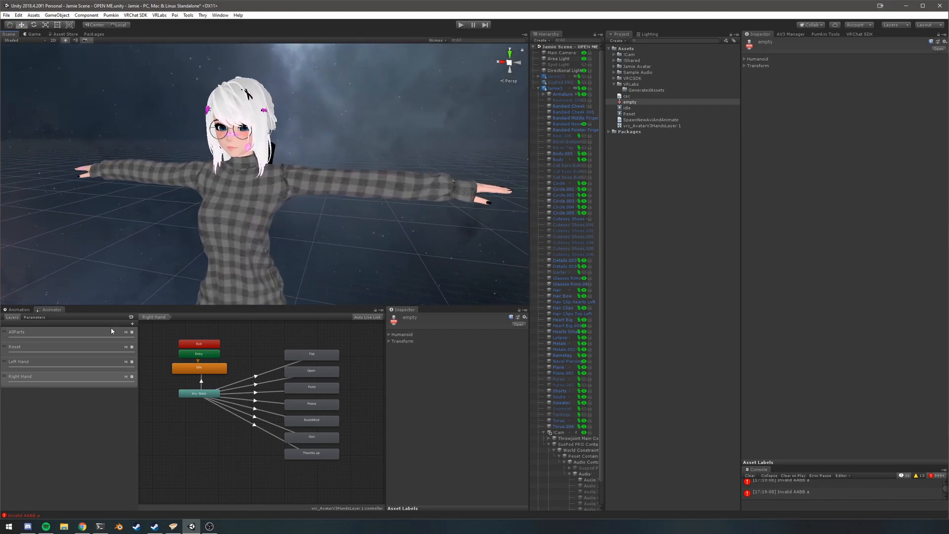
left_click(17, 346)
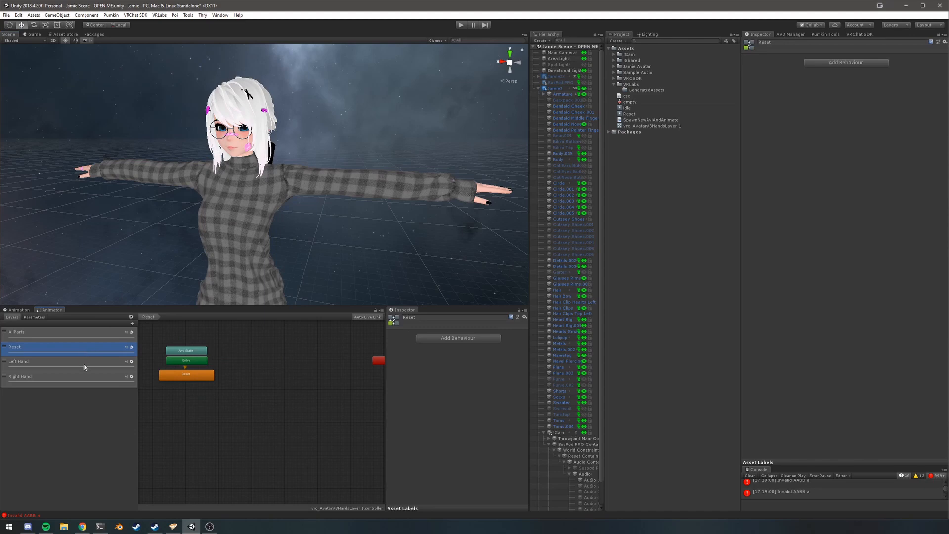
mouse_move(164, 250)
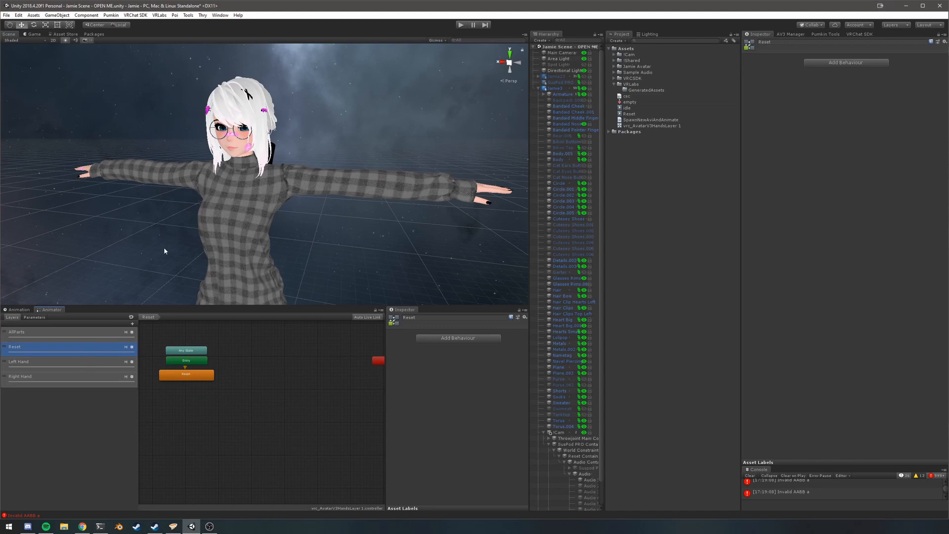